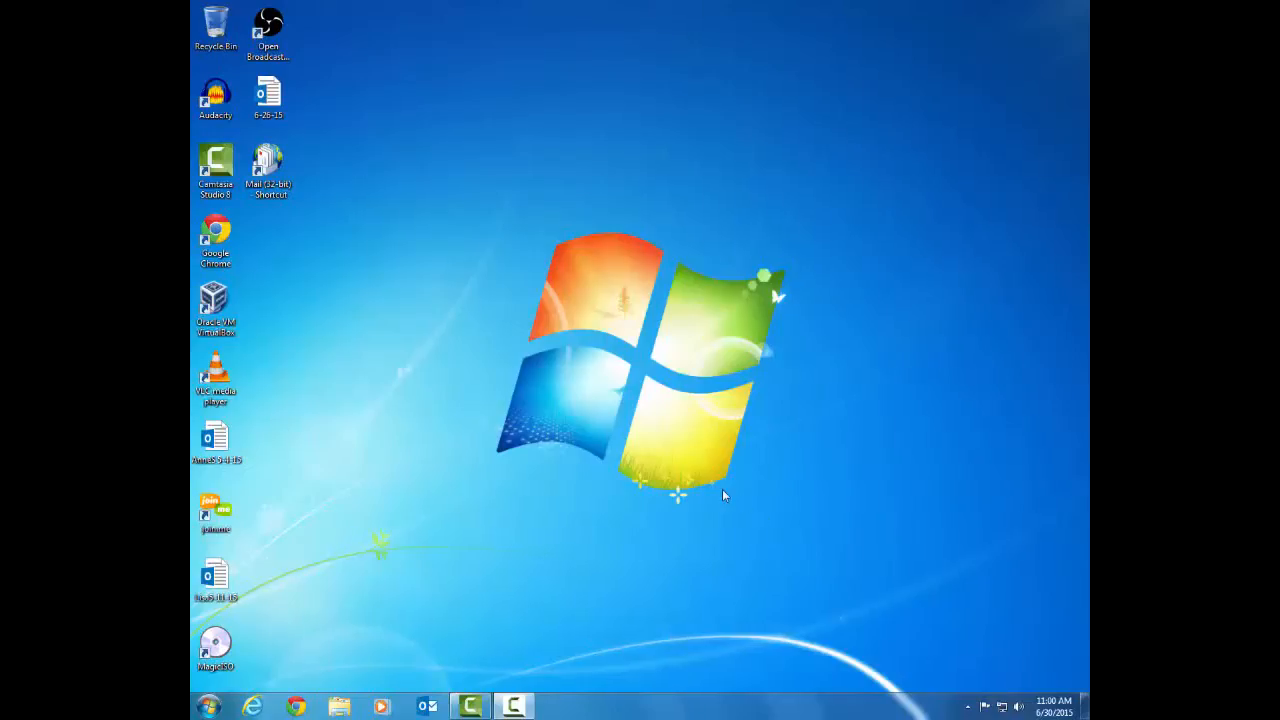
pyautogui.moveTo(672, 510)
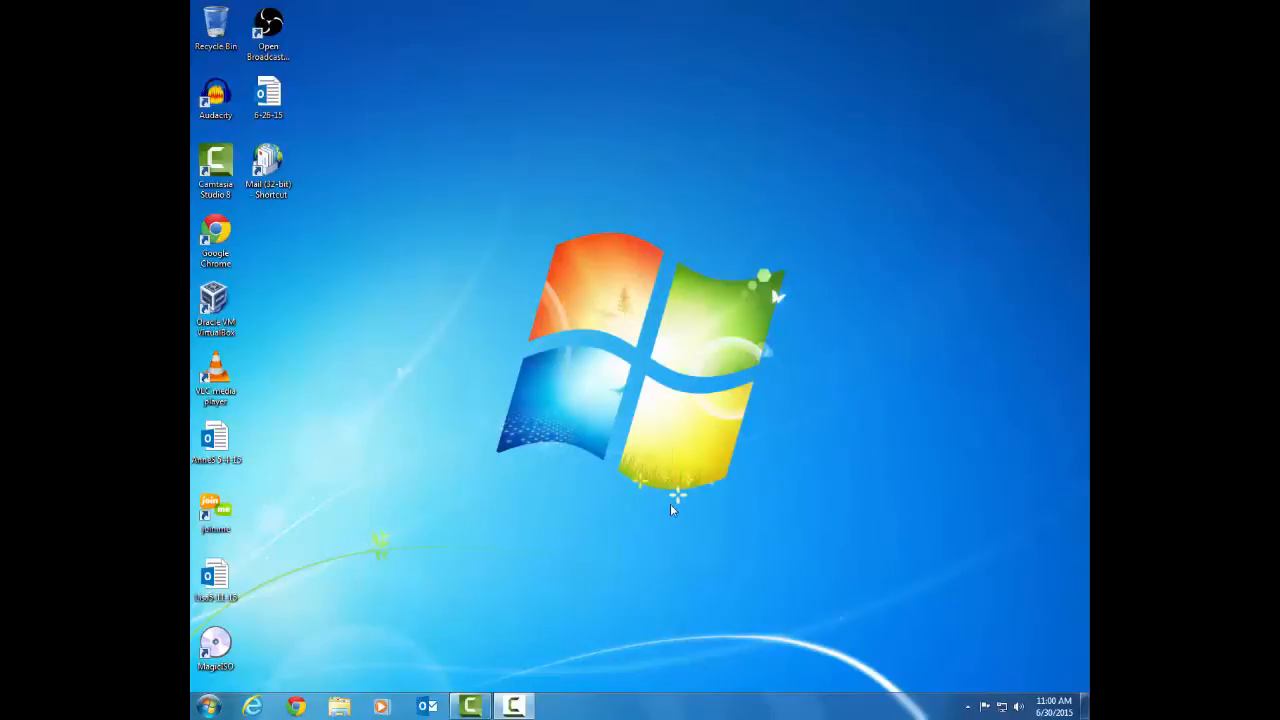
pyautogui.moveTo(528, 474)
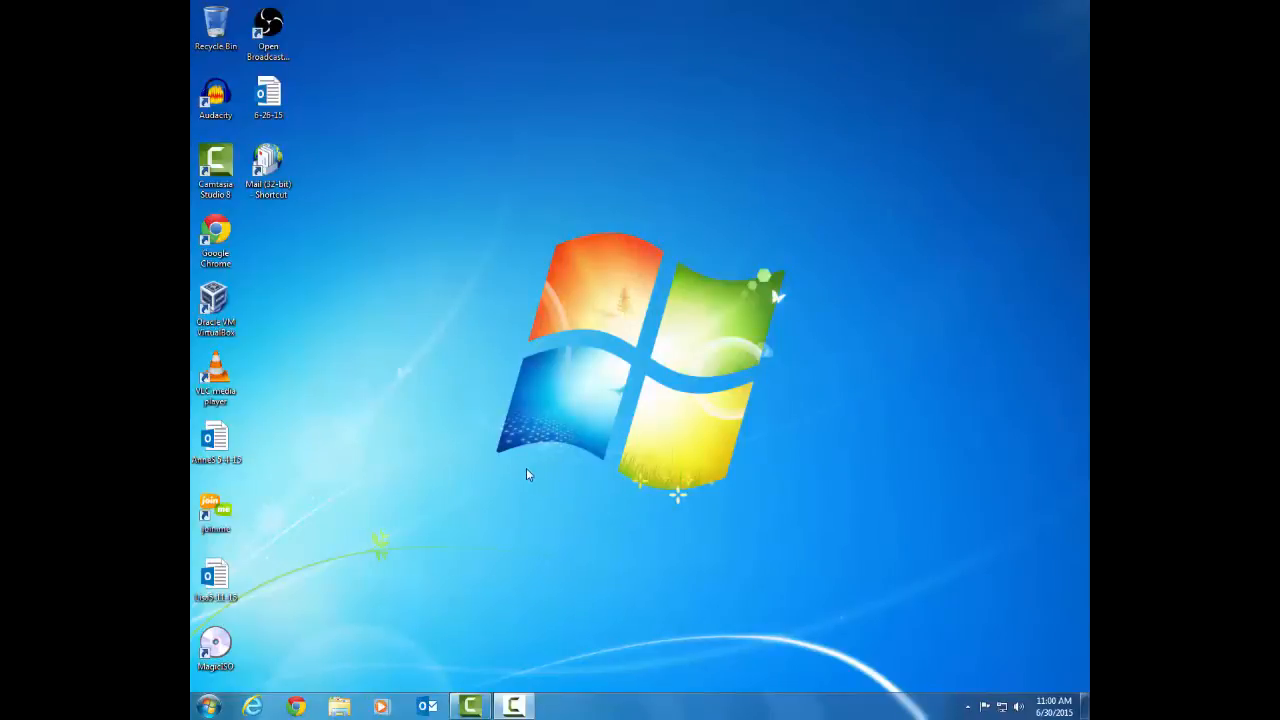
pyautogui.moveTo(420, 474)
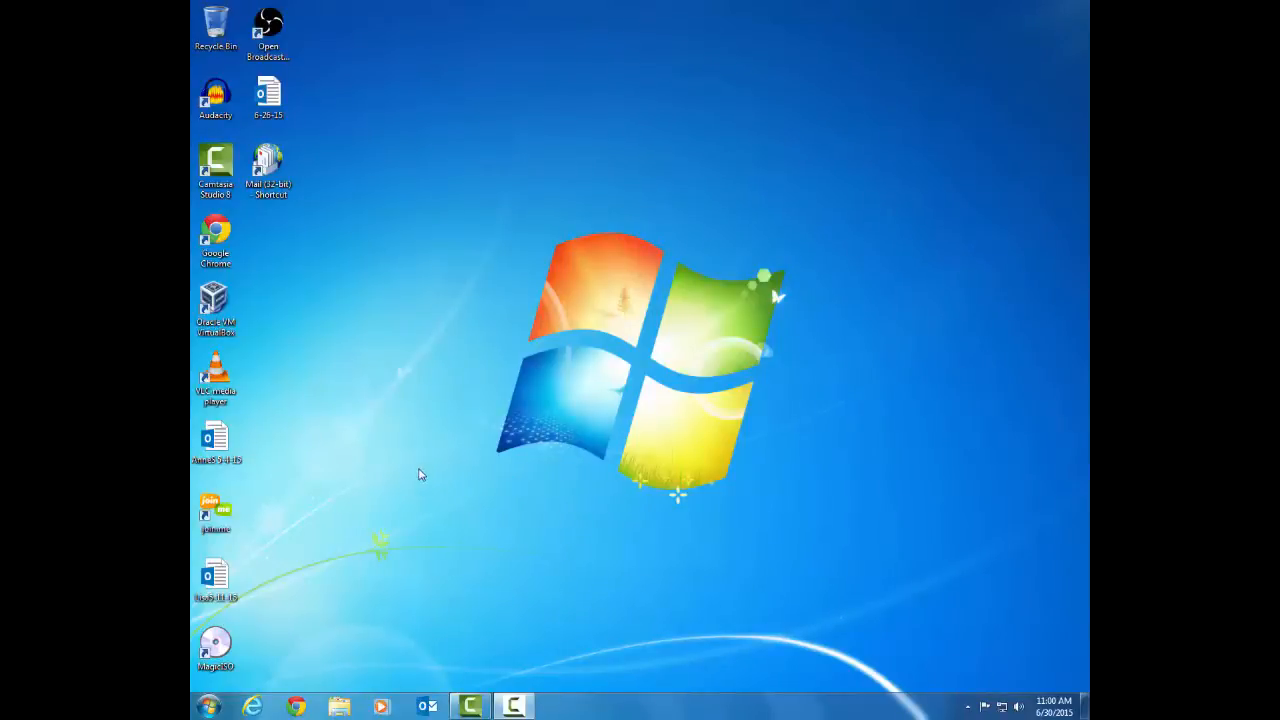
pyautogui.moveTo(464, 568)
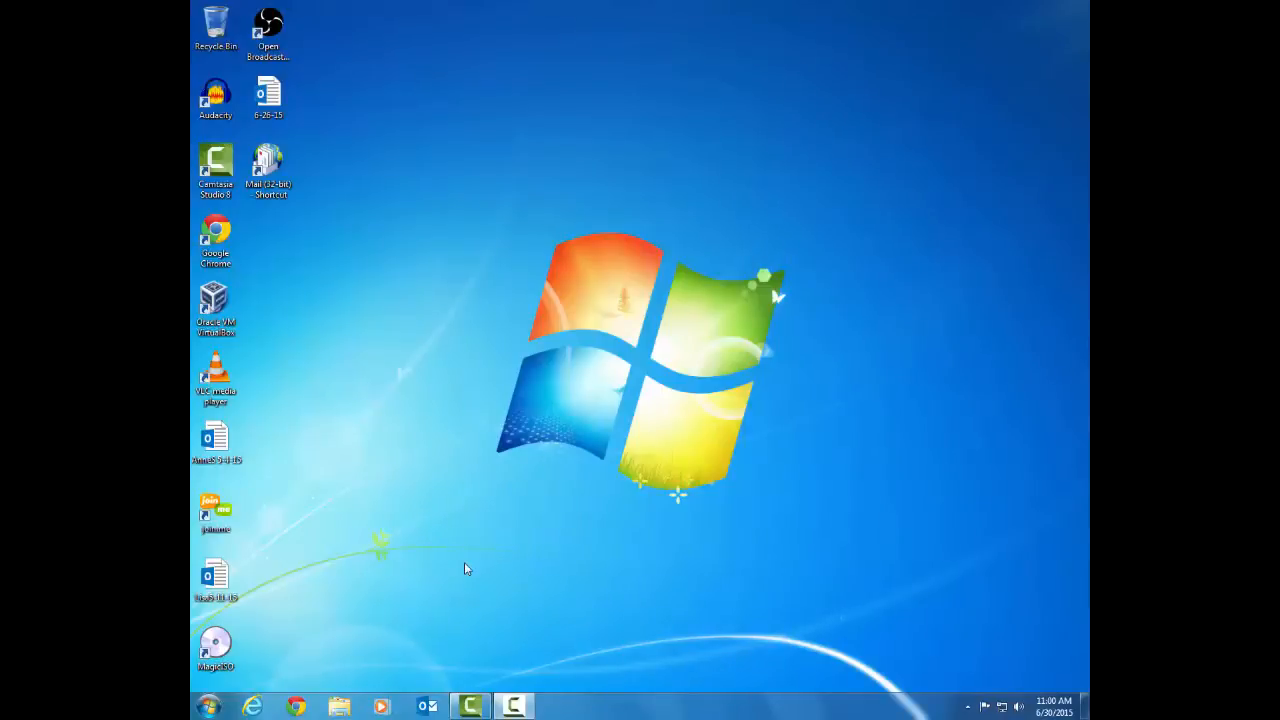
pyautogui.moveTo(464, 564)
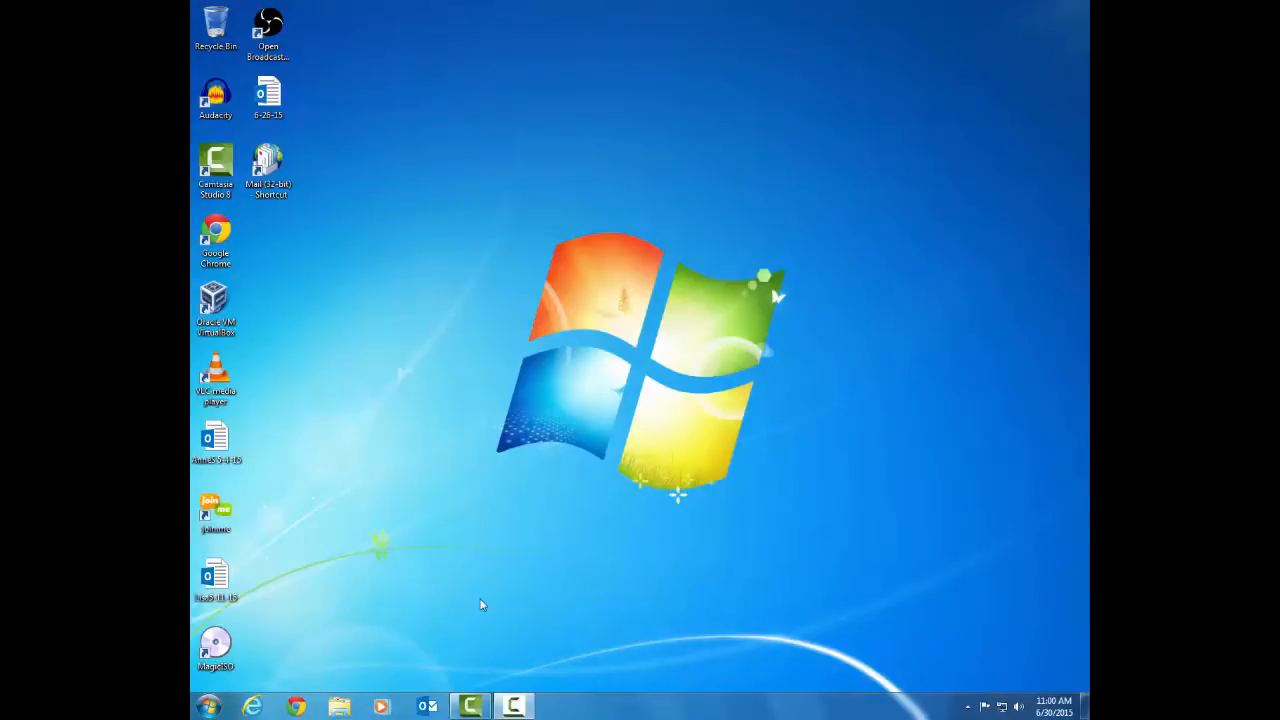
pyautogui.moveTo(384, 614)
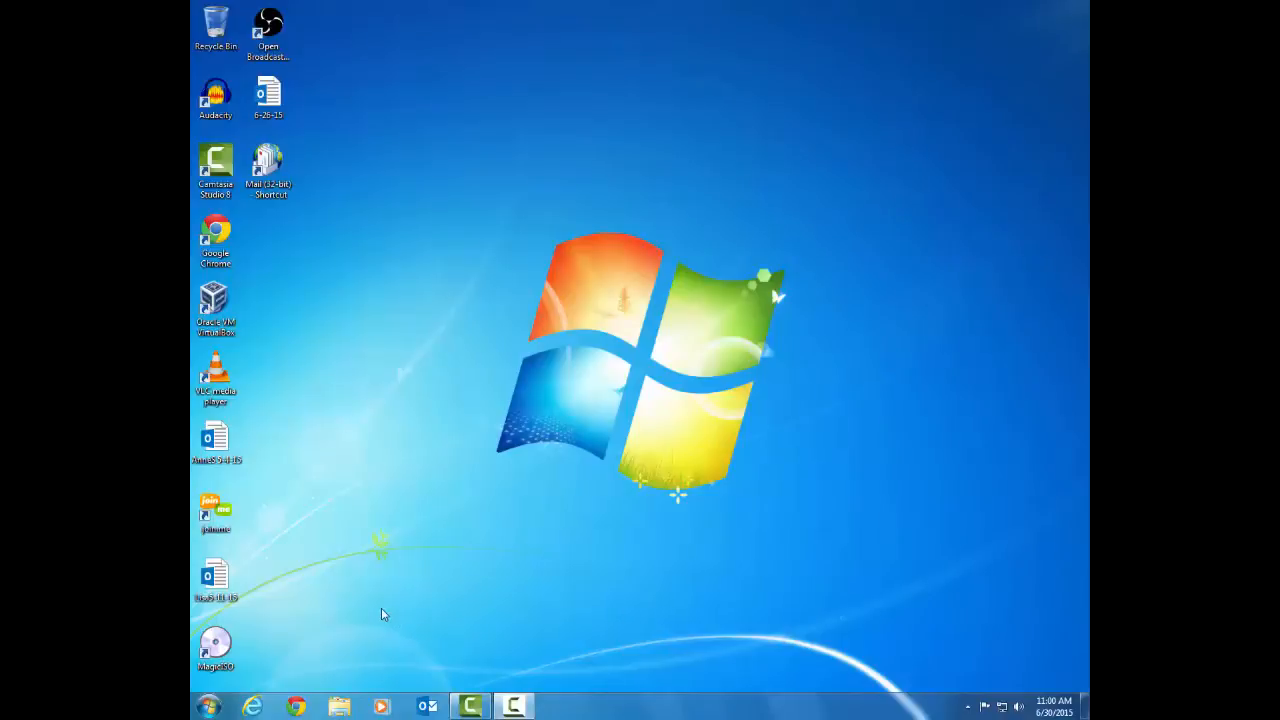
pyautogui.moveTo(460, 608)
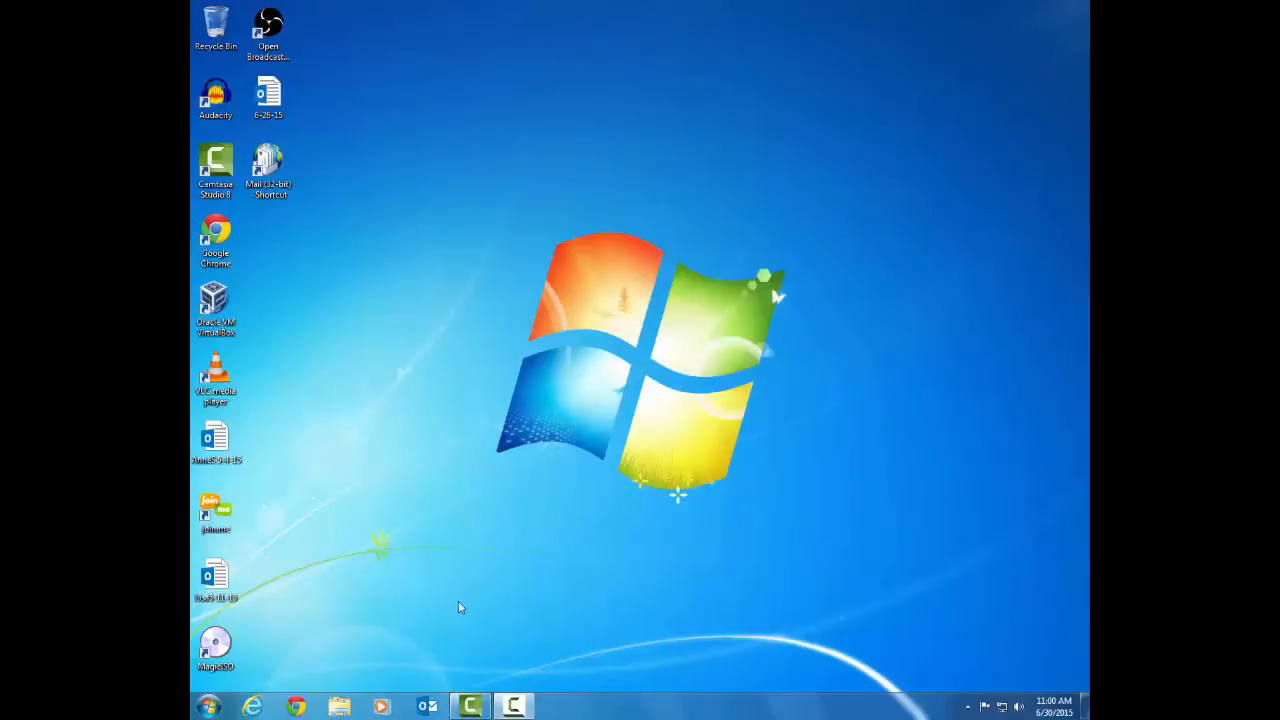
pyautogui.moveTo(496, 608)
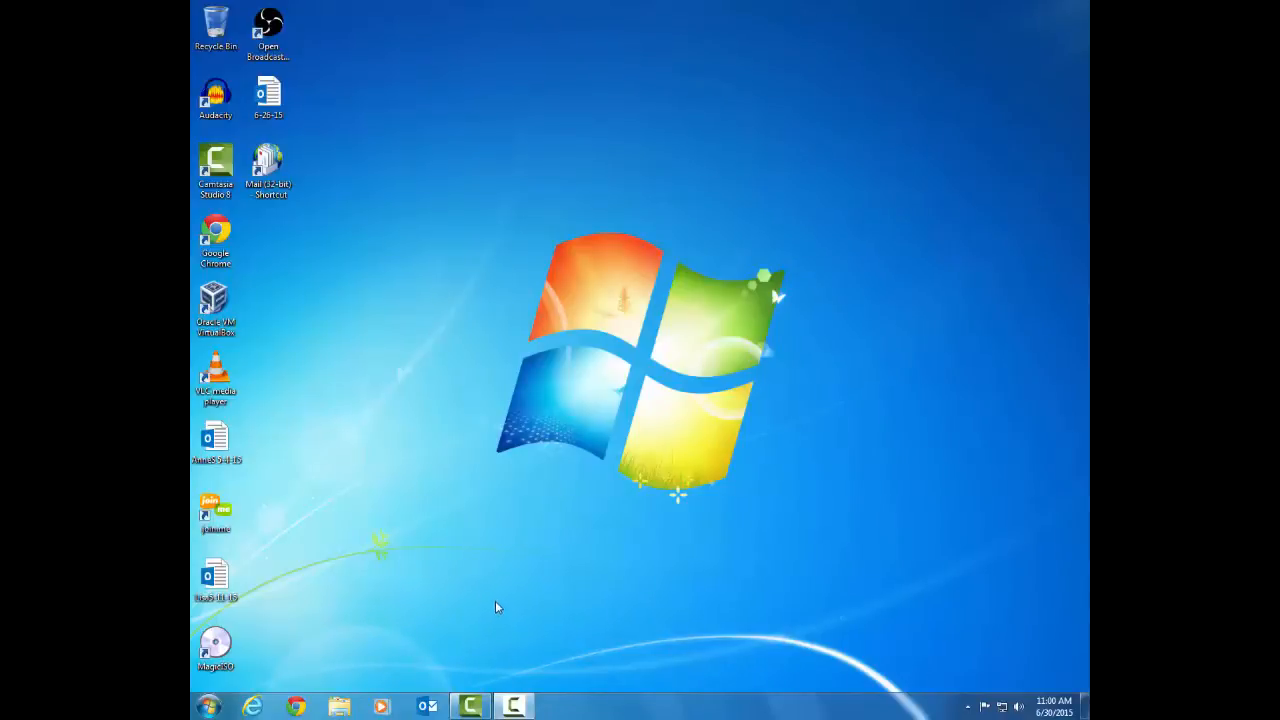
pyautogui.moveTo(322, 640)
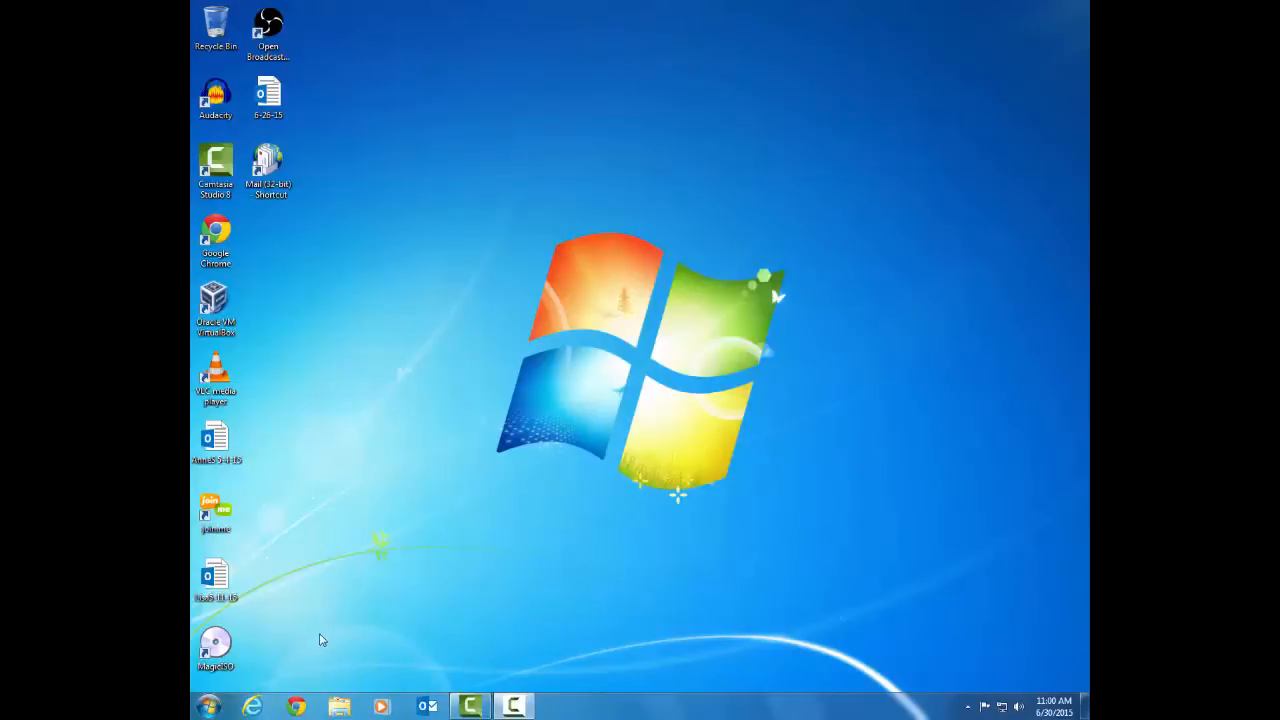
pyautogui.moveTo(278, 648)
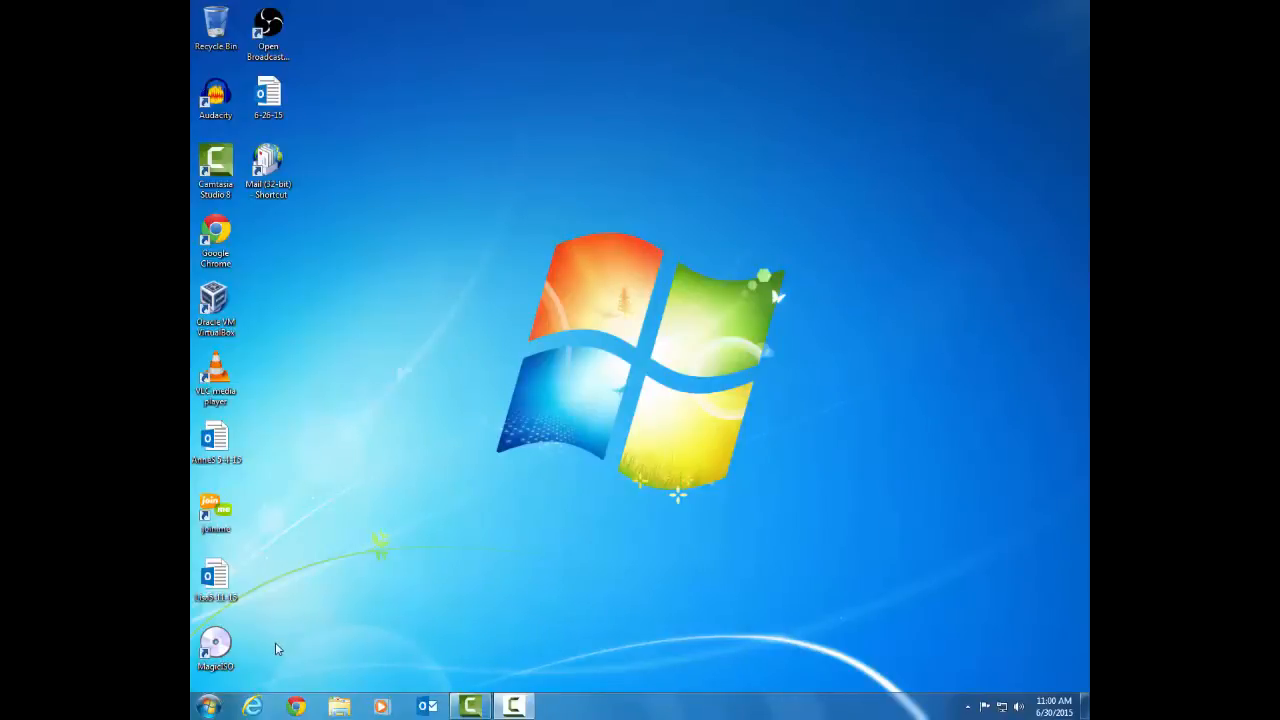
# - Launch Control Panel from Start and switch its view from Category to Large icons
pyautogui.click(208, 706)
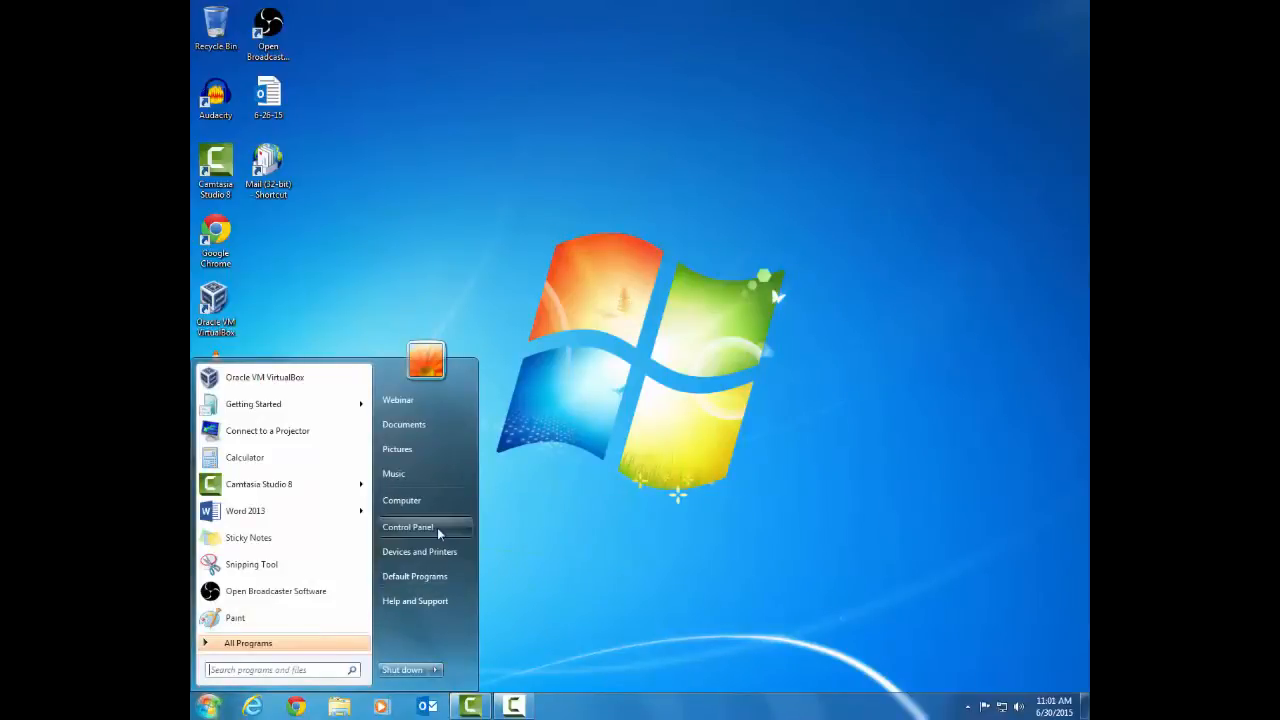
pyautogui.click(408, 528)
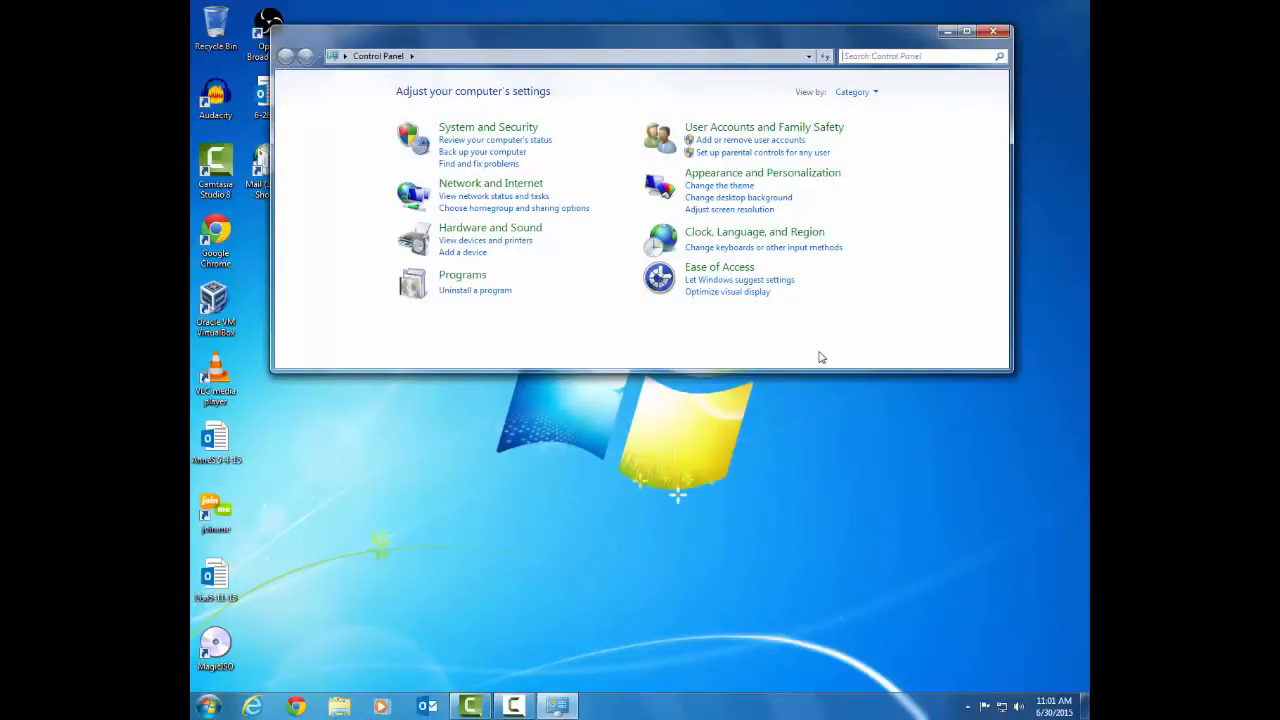
pyautogui.moveTo(856, 346)
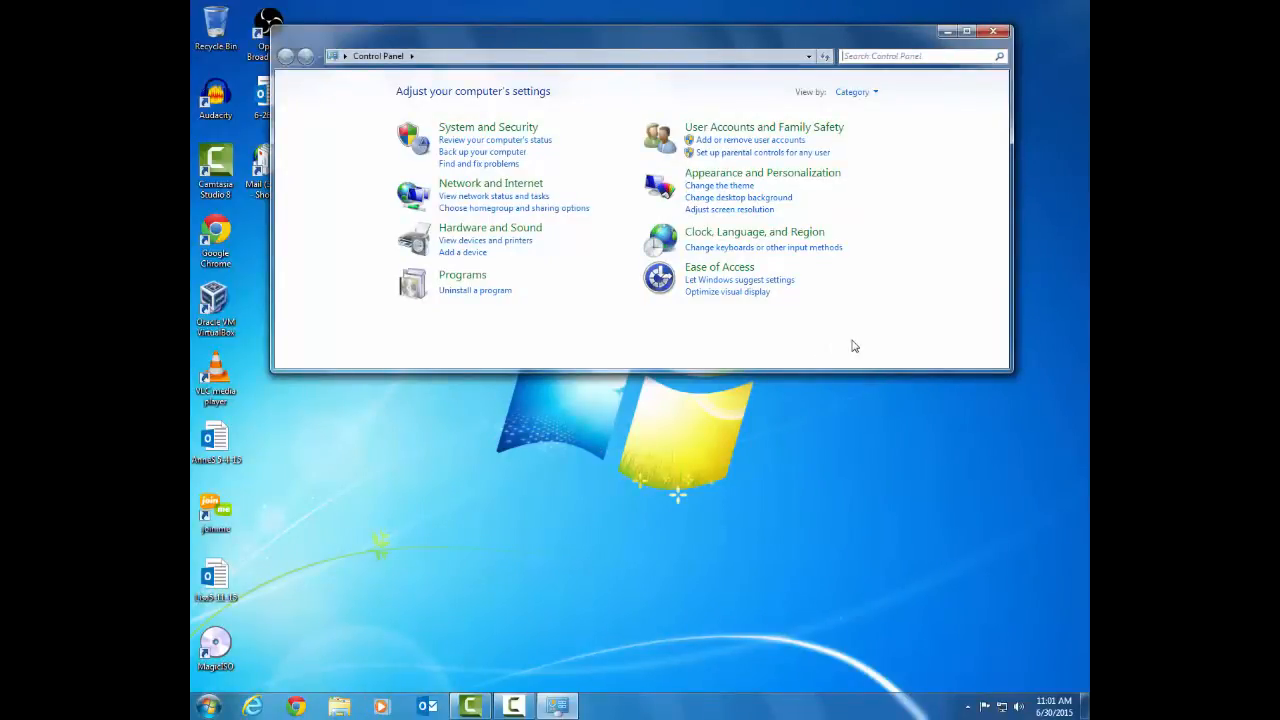
pyautogui.moveTo(912, 192)
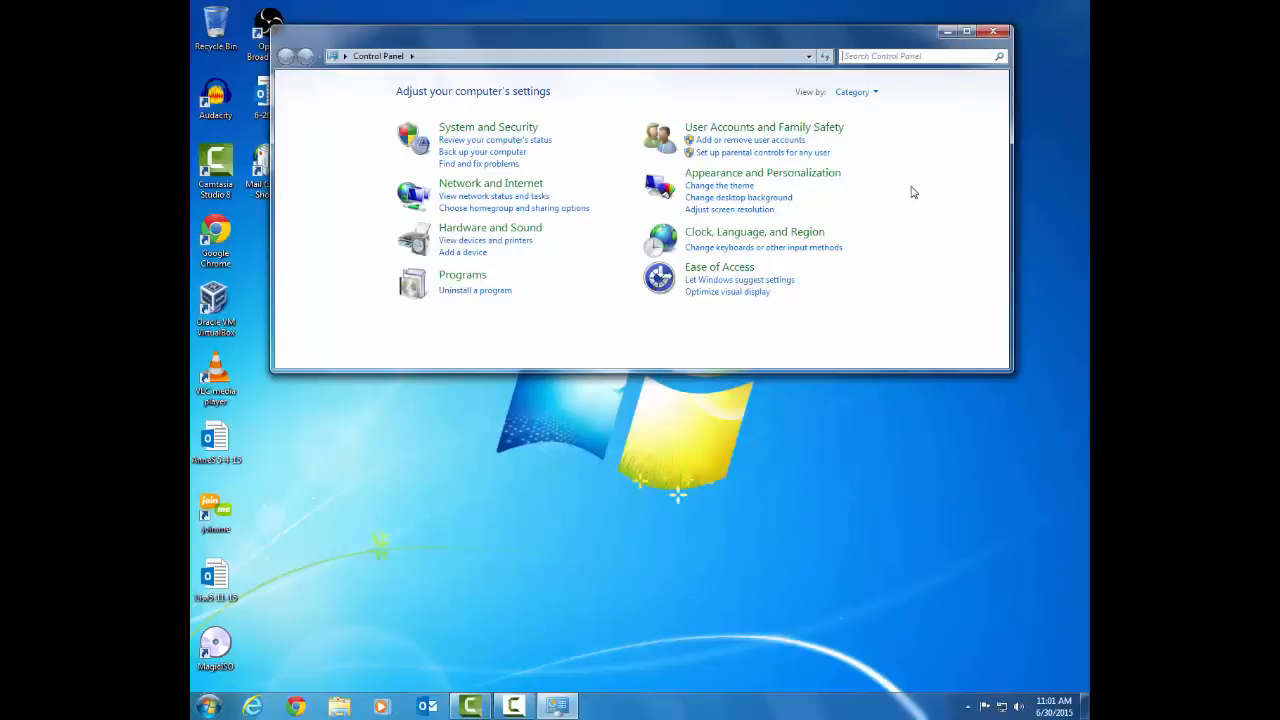
pyautogui.moveTo(908, 144)
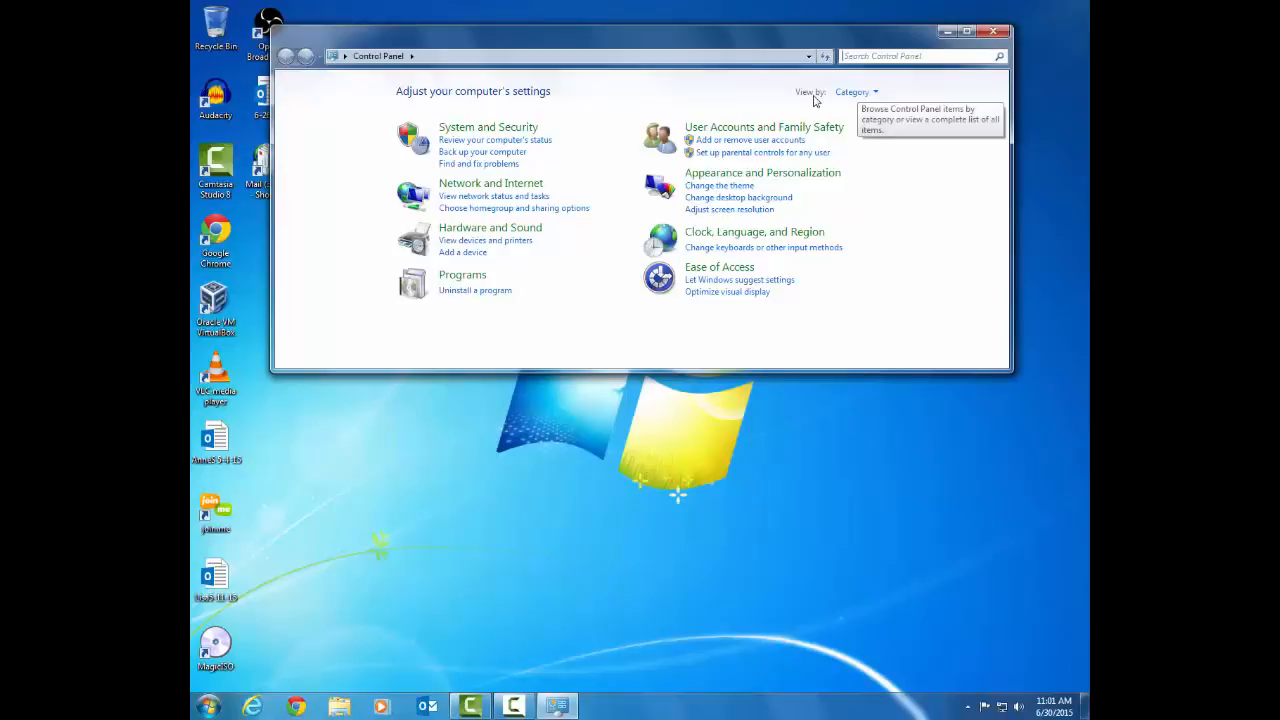
pyautogui.click(856, 92)
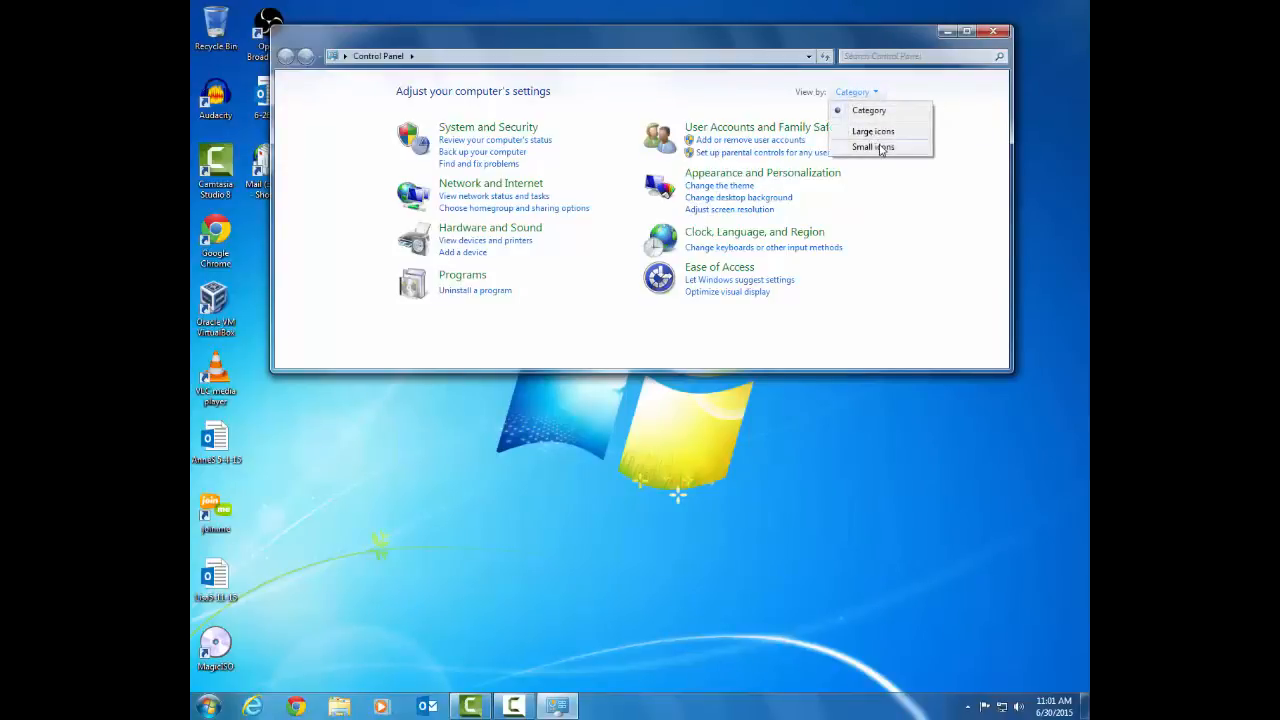
pyautogui.moveTo(872, 132)
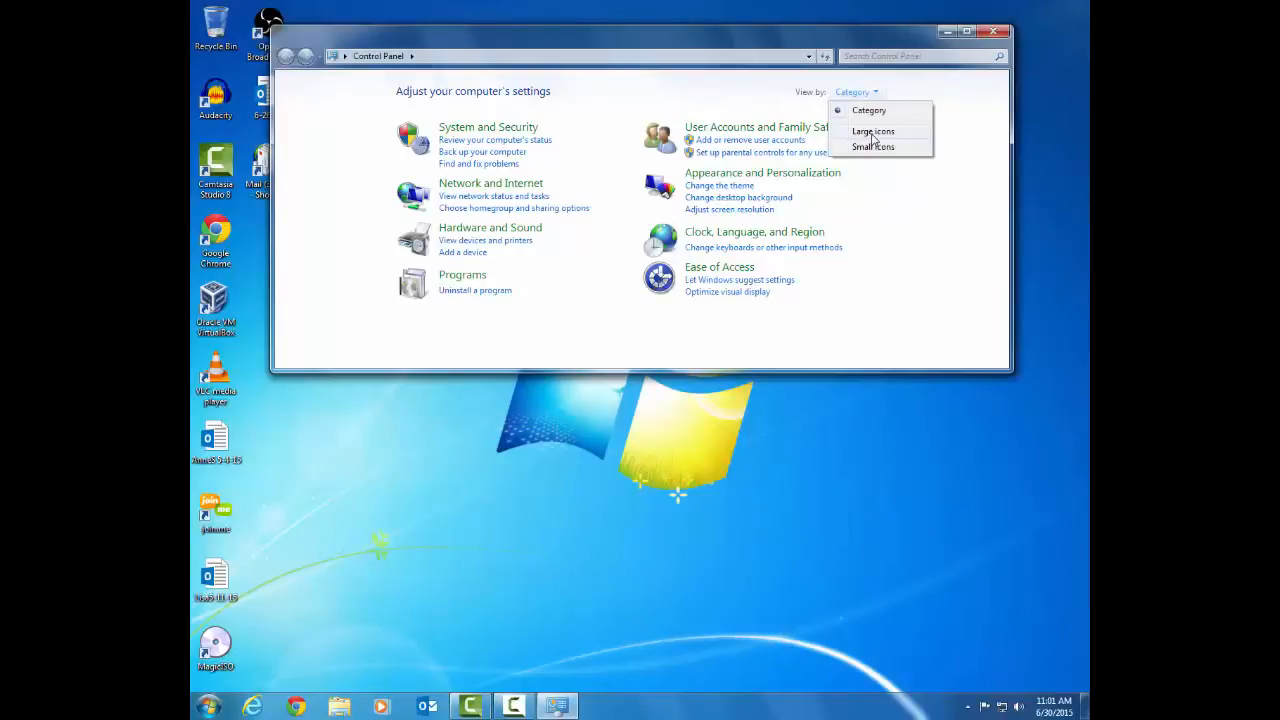
pyautogui.click(872, 132)
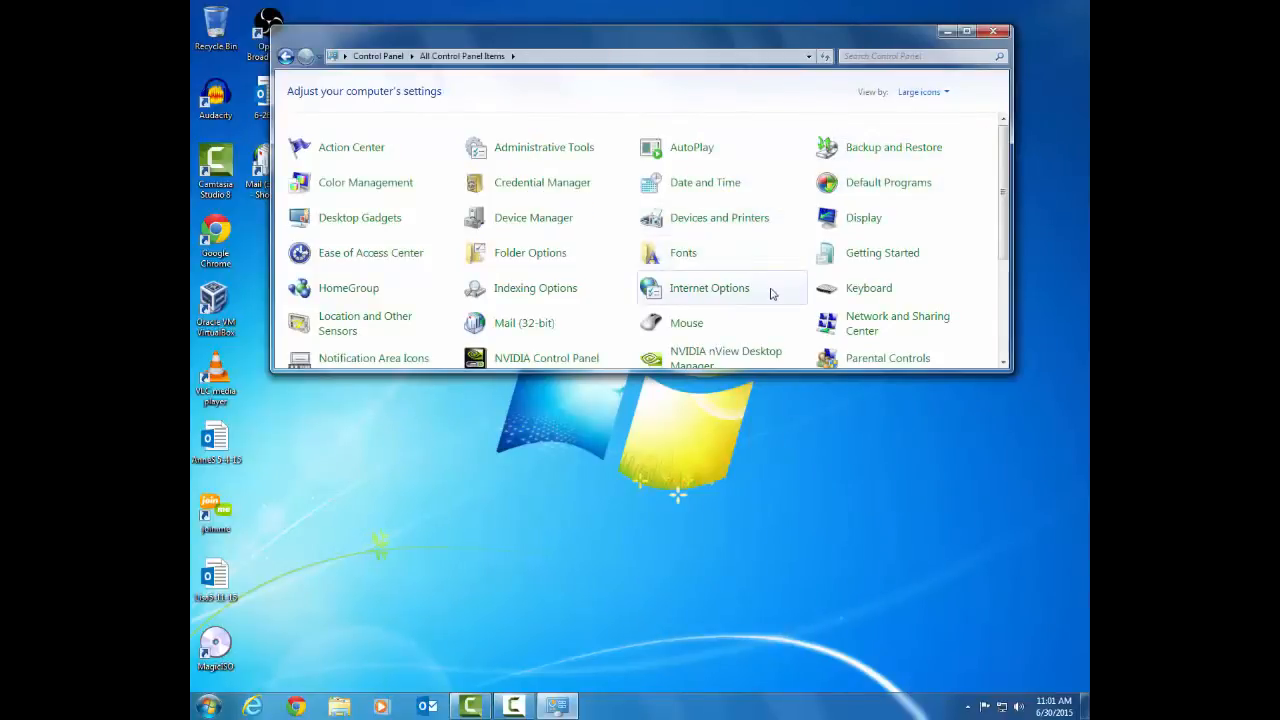
pyautogui.moveTo(686, 322)
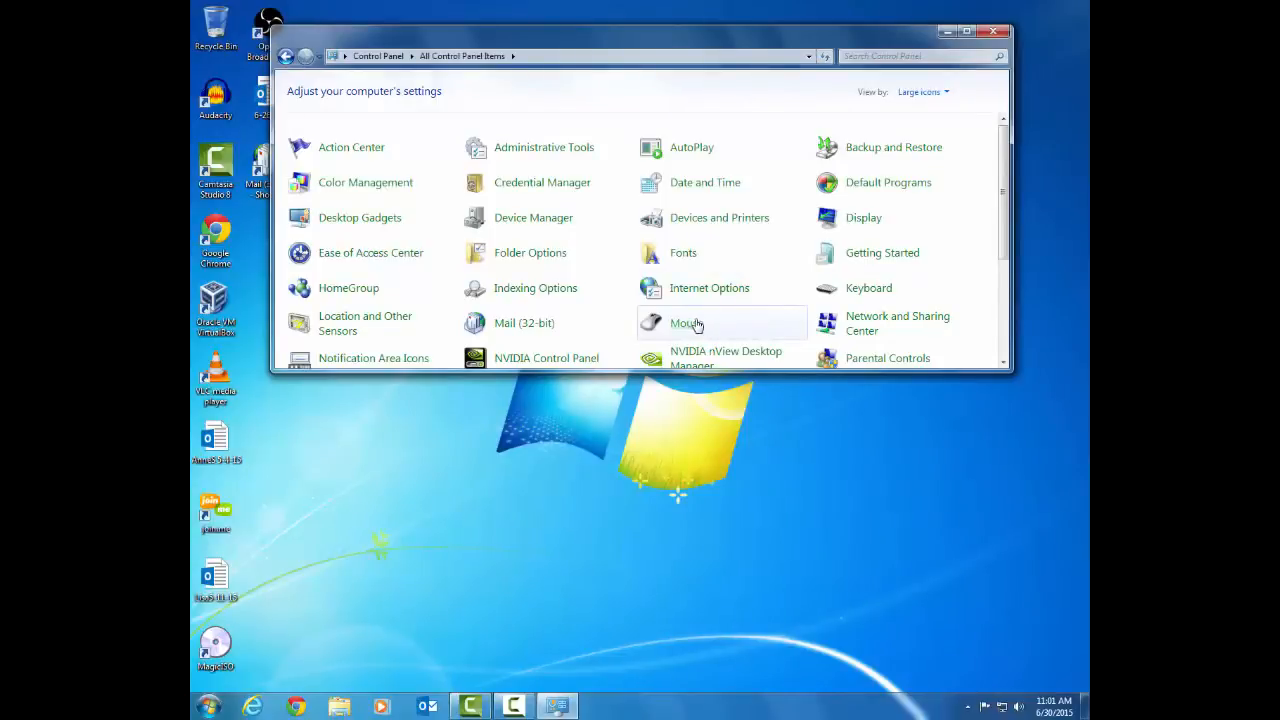
pyautogui.moveTo(524, 324)
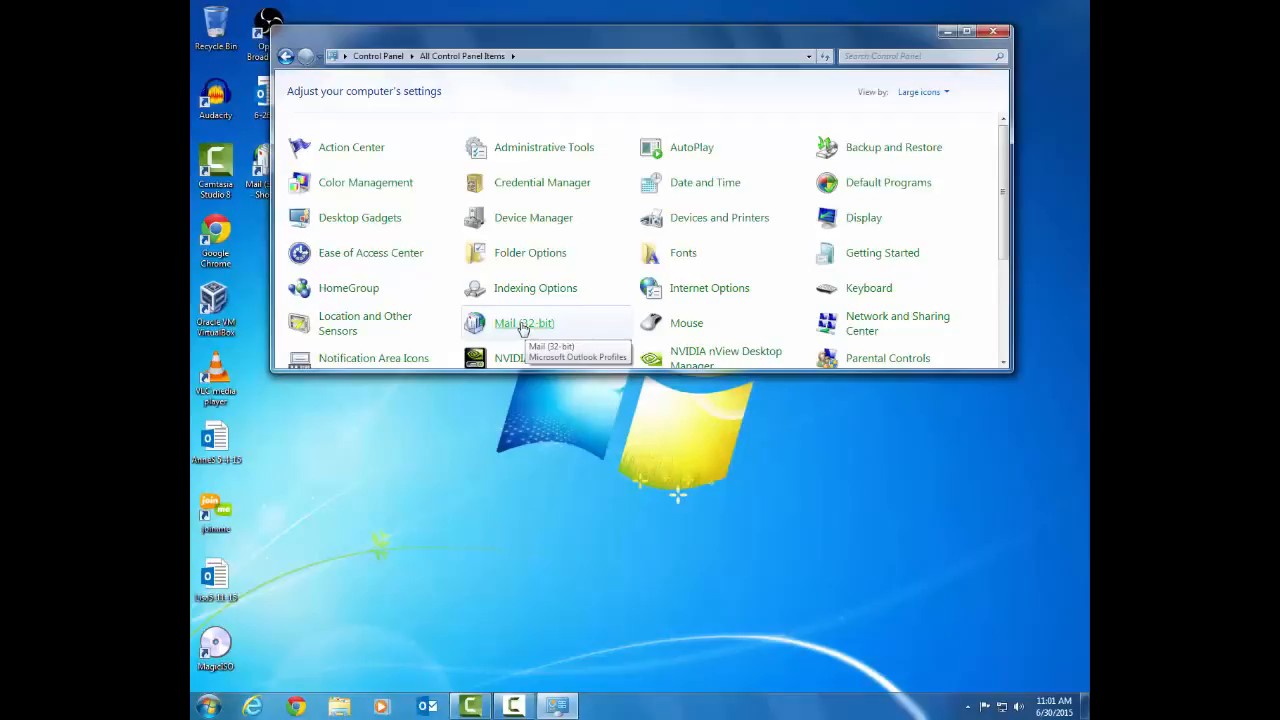
# - Go into Mail (32-bit) and show the existing mail profiles list
pyautogui.click(524, 322)
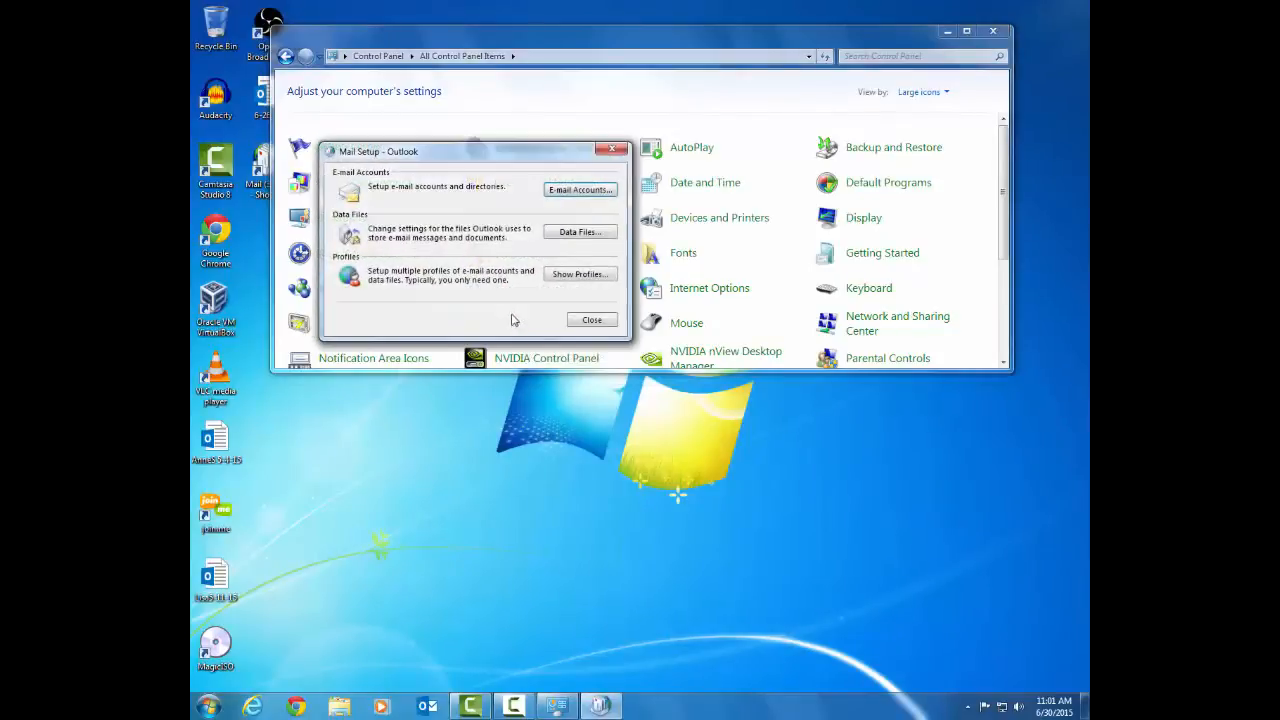
pyautogui.click(580, 272)
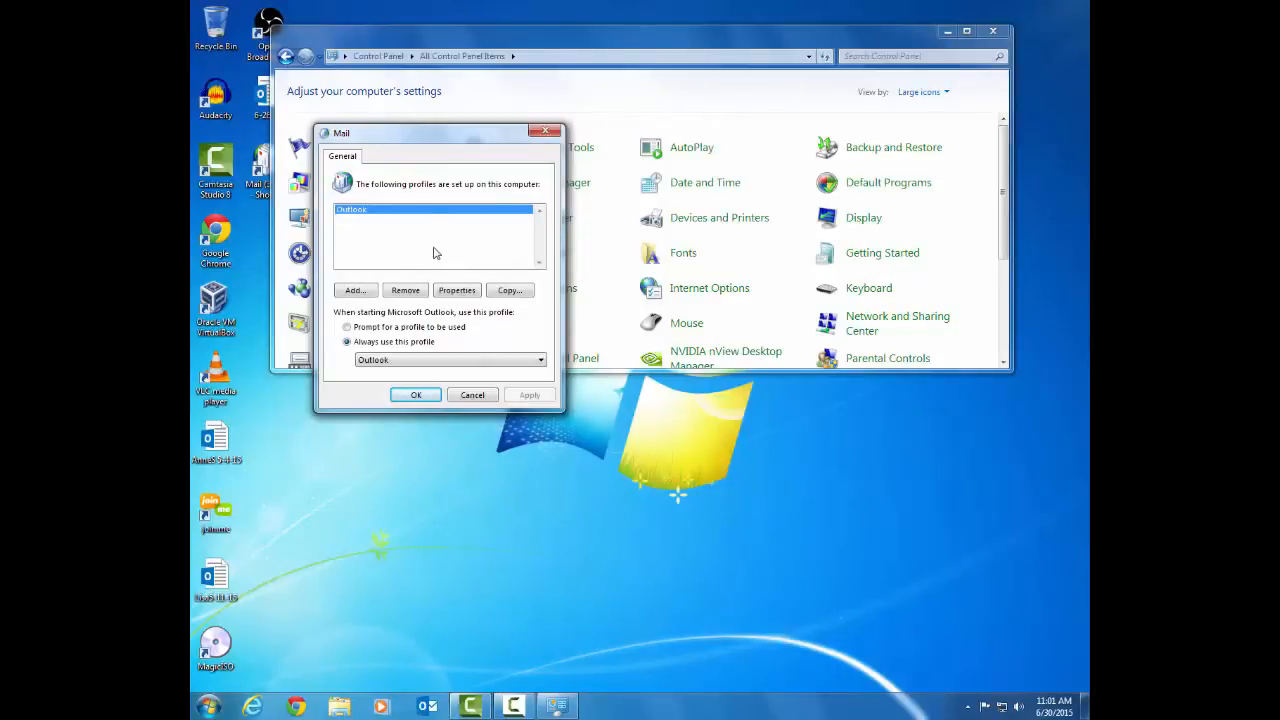
pyautogui.moveTo(416, 252)
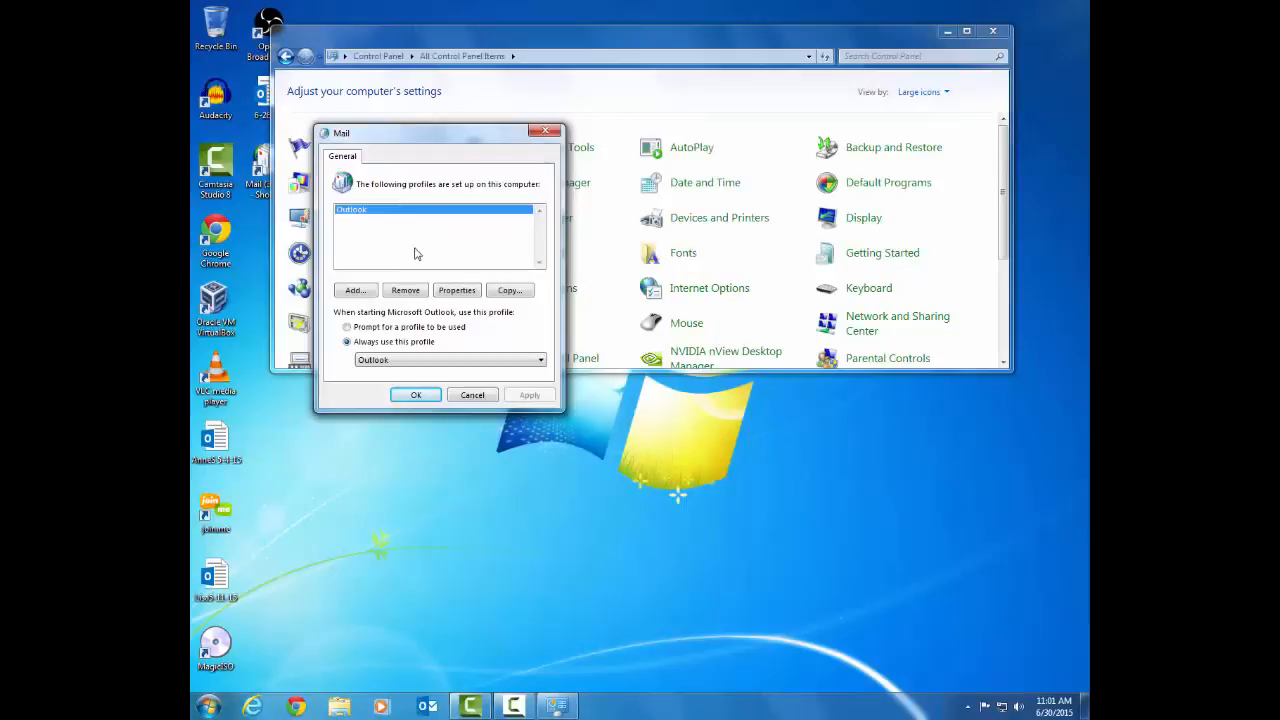
pyautogui.moveTo(404, 260)
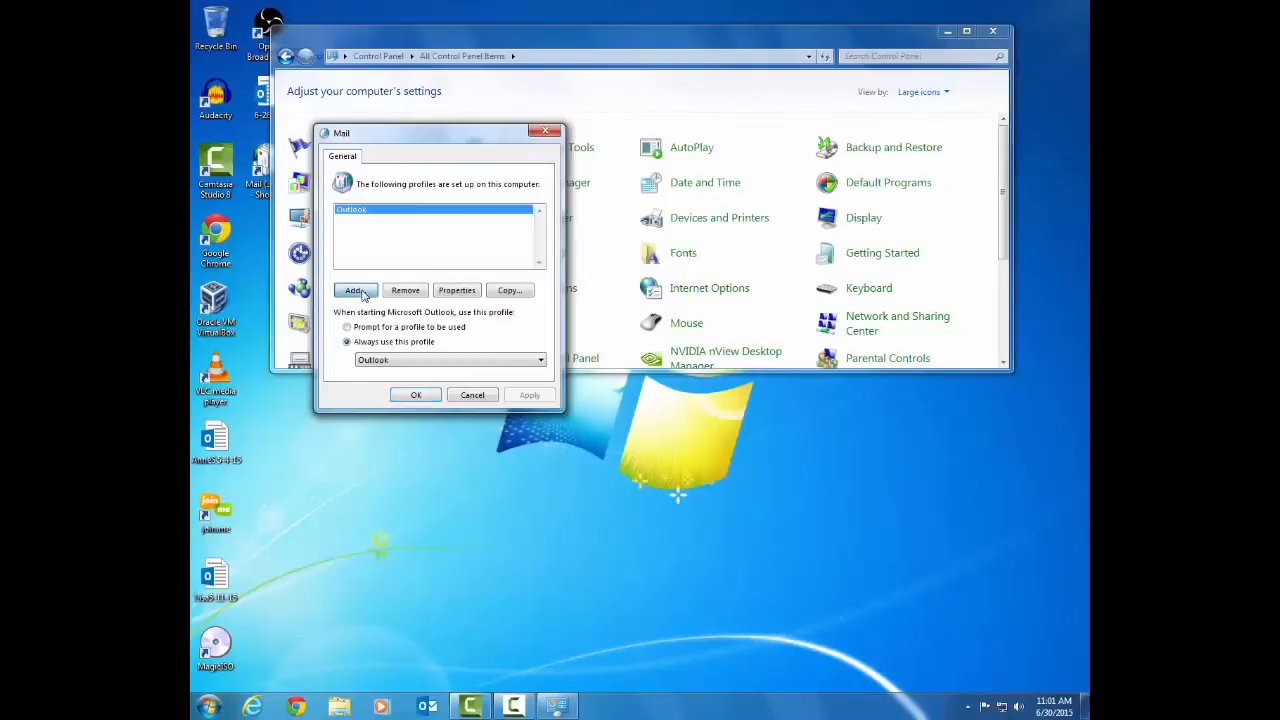
# - Add a new mail profile named 'Test' and confirm the name
pyautogui.click(356, 290)
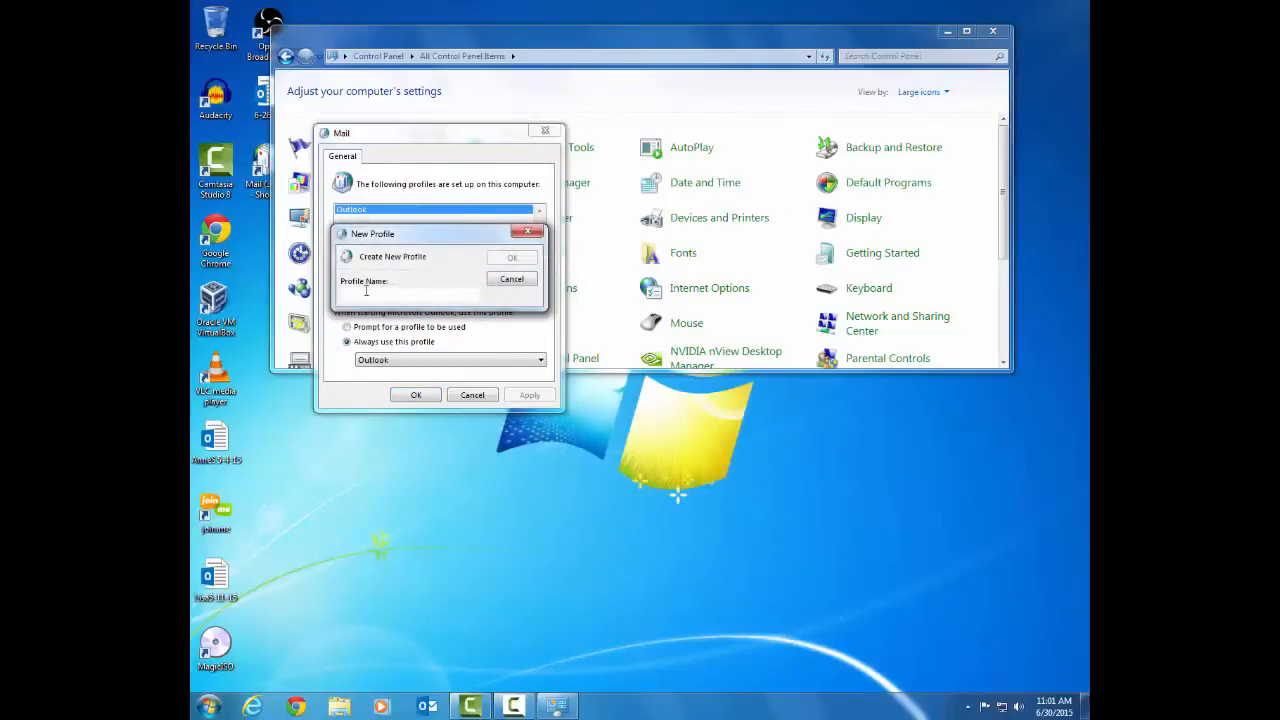
pyautogui.write('TestO365')
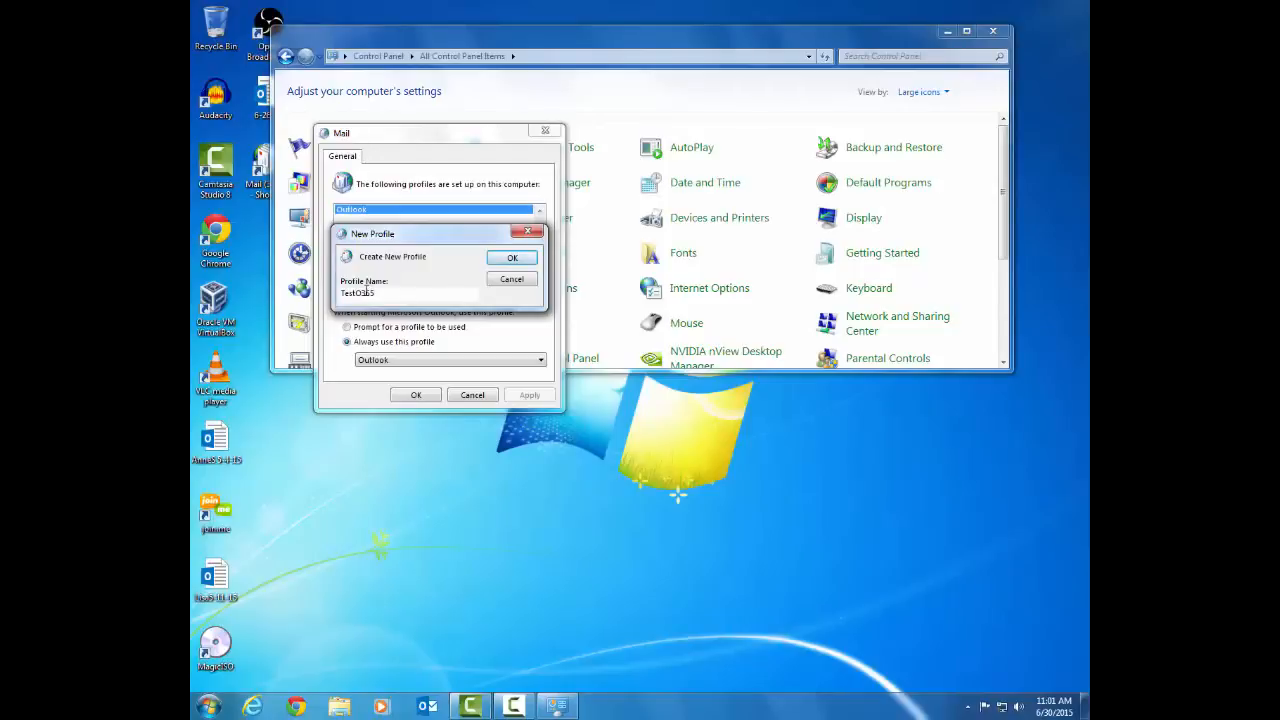
pyautogui.click(512, 278)
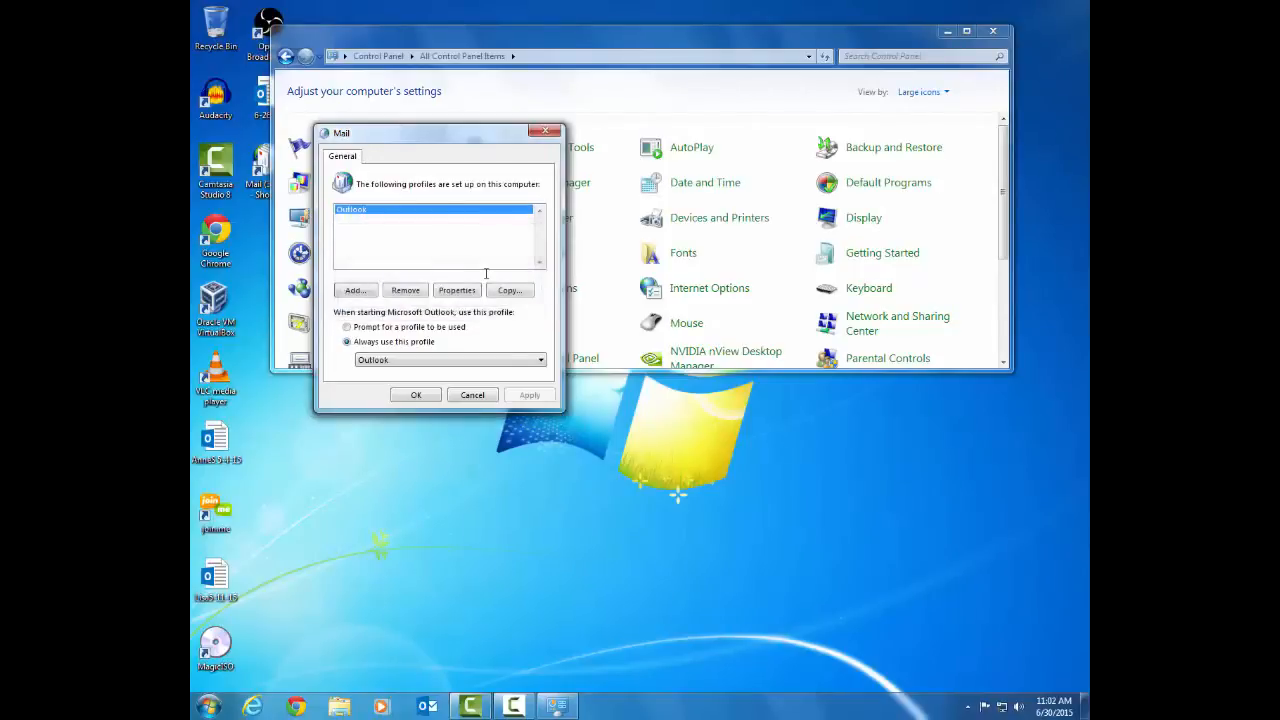
# - Enter name 'Test', the techimpact e-mail address and password, then let the account auto-configure
pyautogui.click(354, 290)
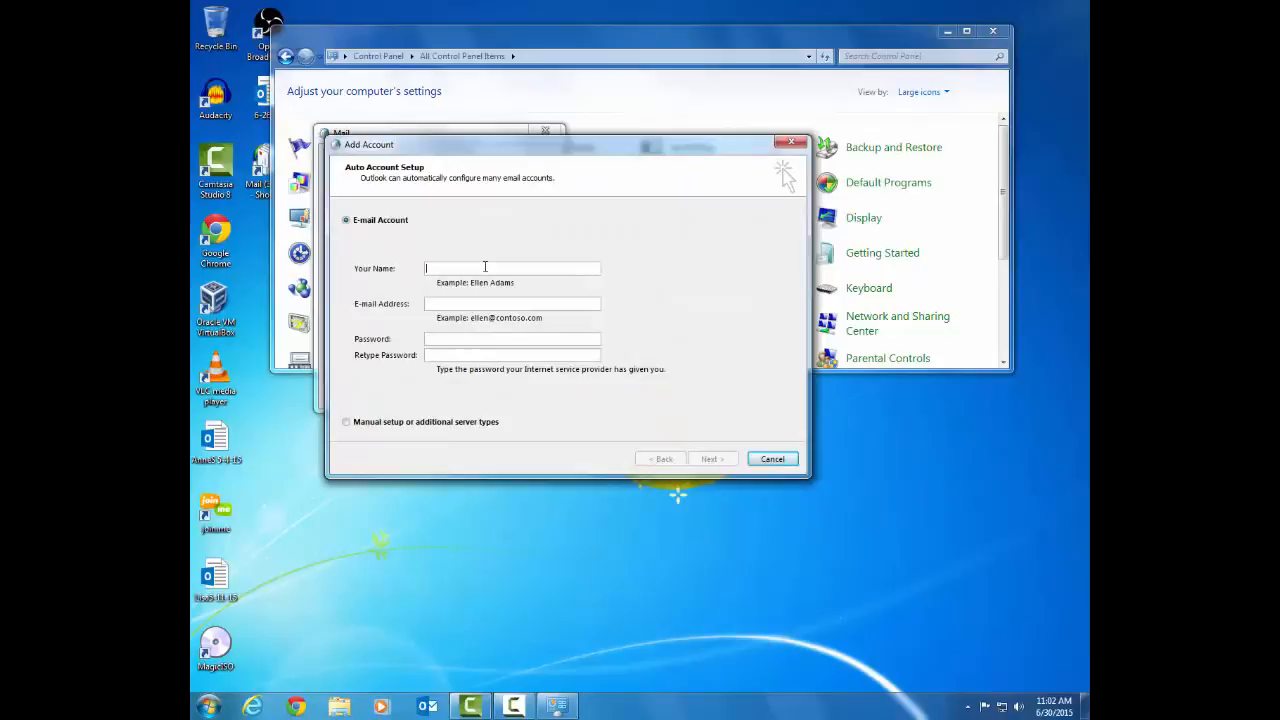
pyautogui.write('Test User')
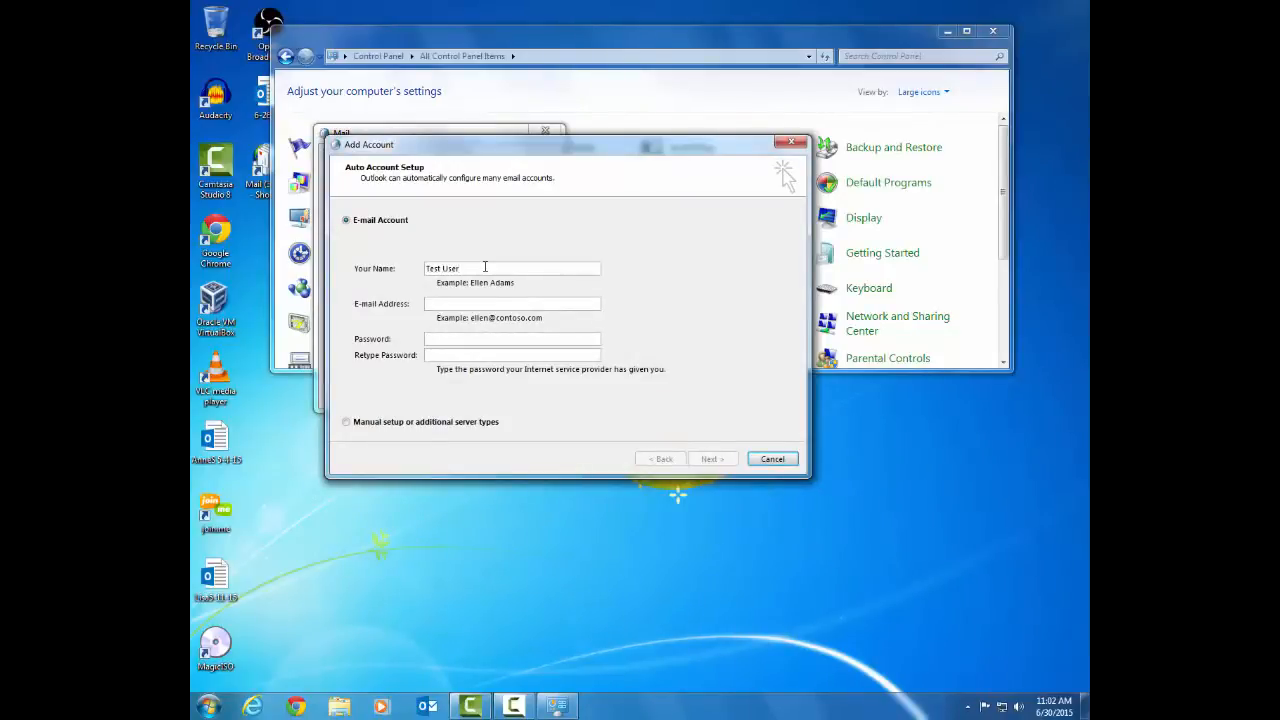
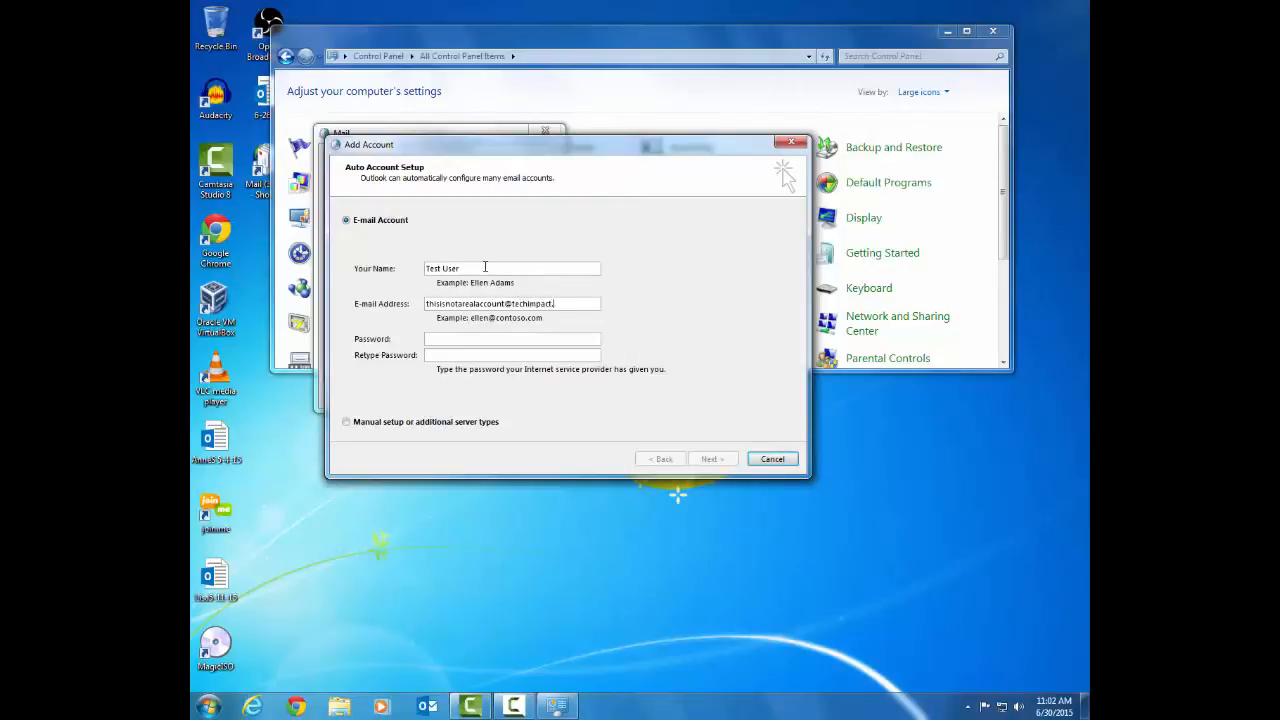
pyautogui.write('****')
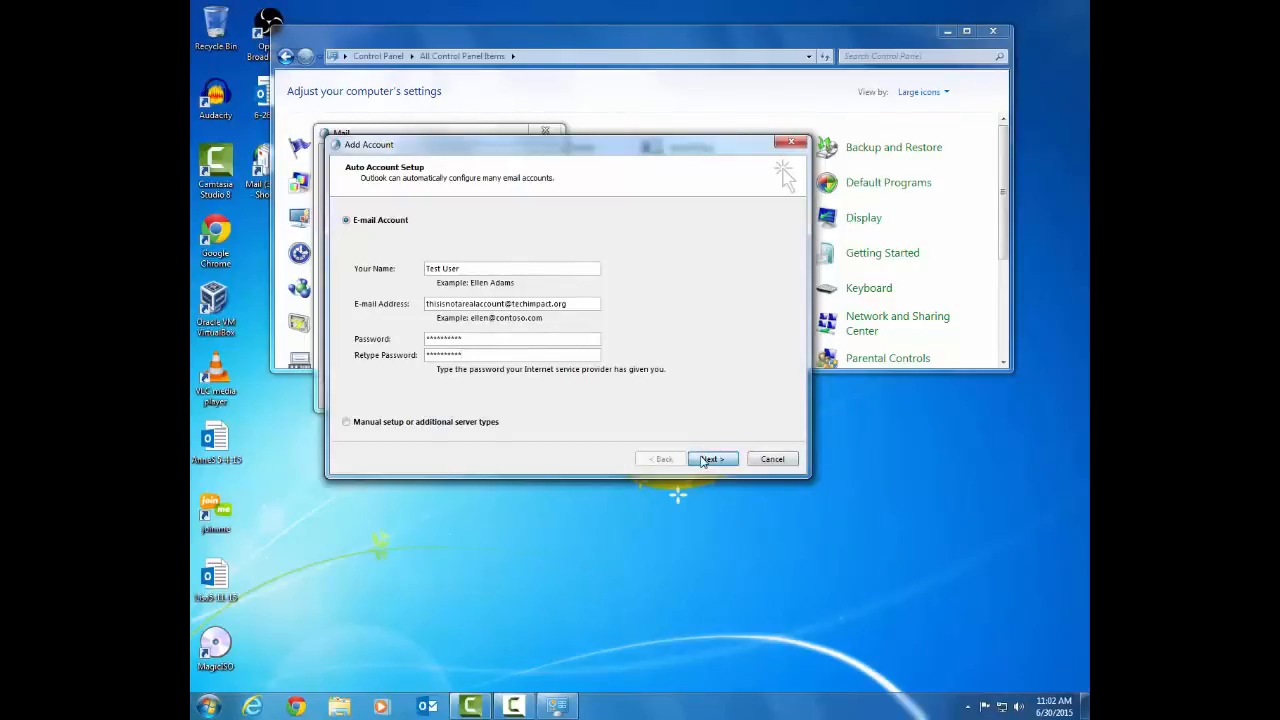
pyautogui.click(712, 458)
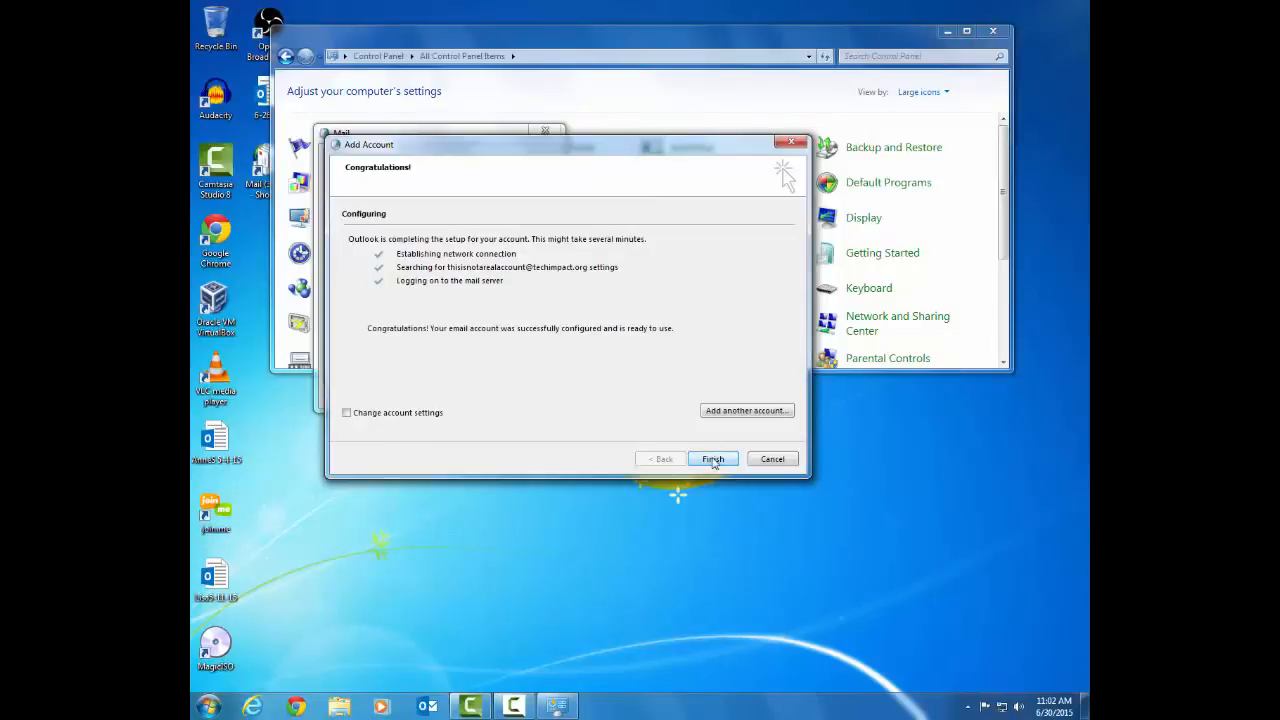
# - Finish the account wizard and set the new profile as the one Outlook always uses
pyautogui.click(712, 458)
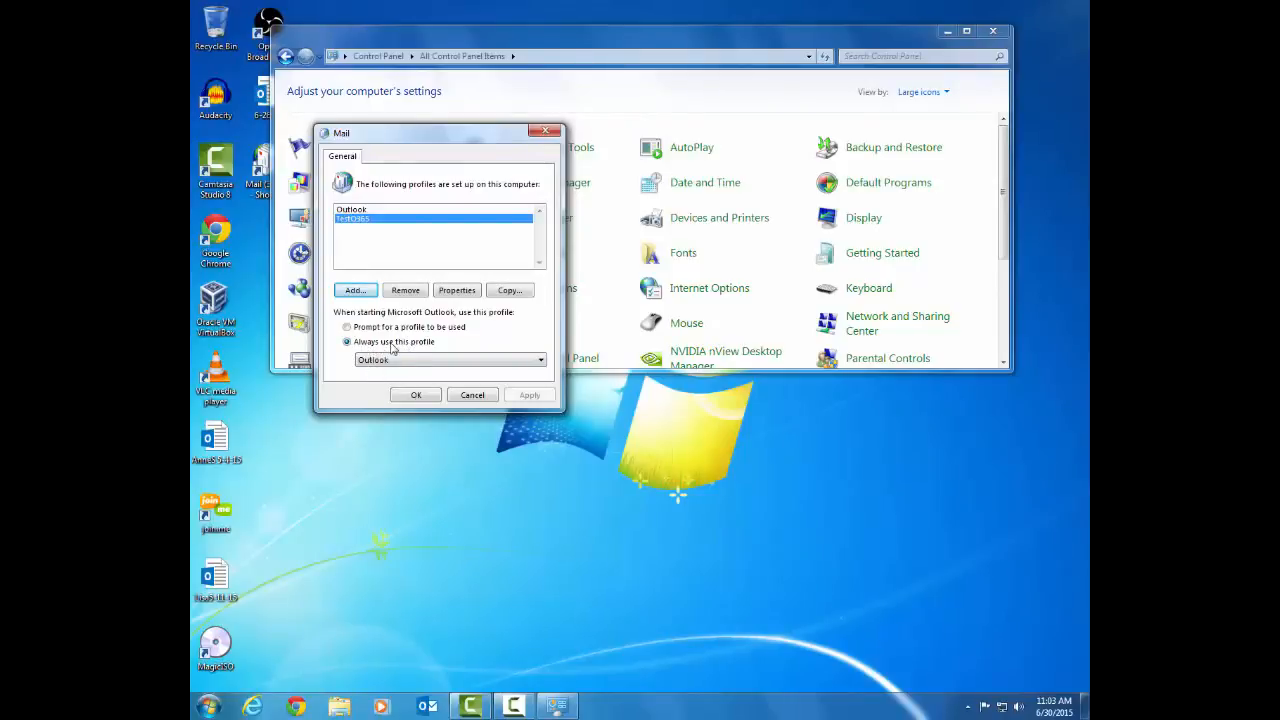
pyautogui.click(540, 360)
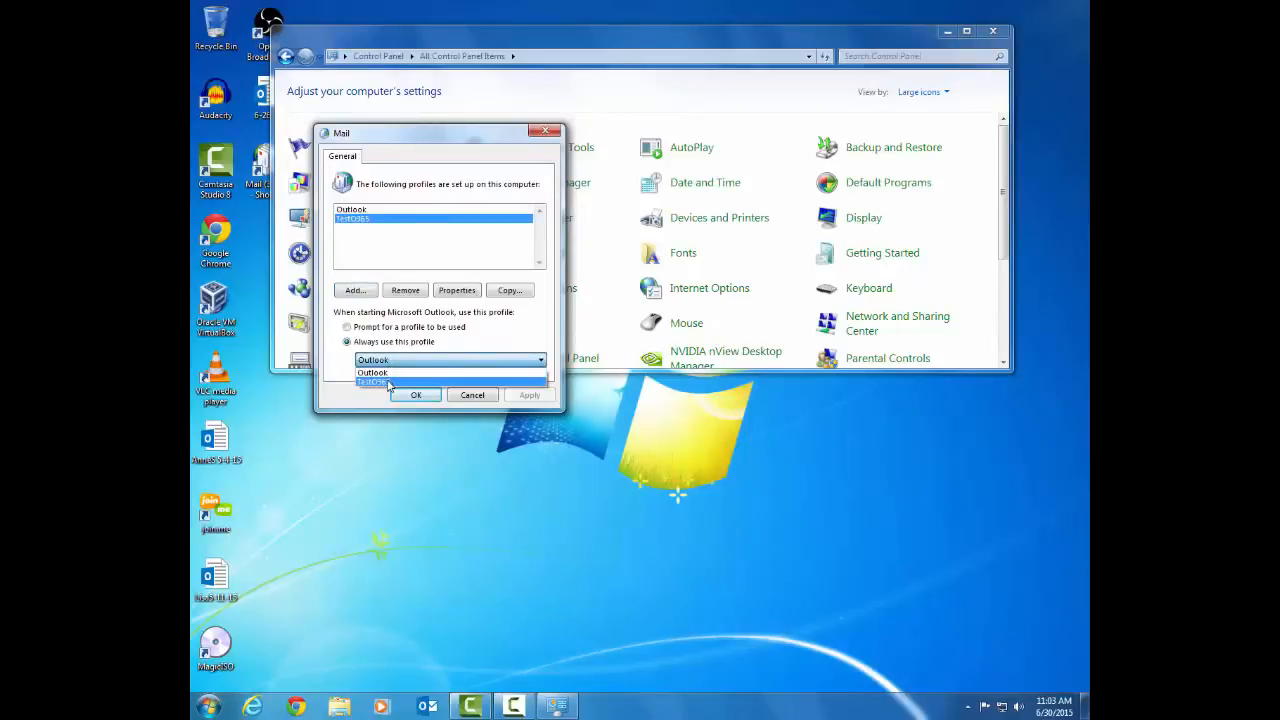
pyautogui.click(372, 382)
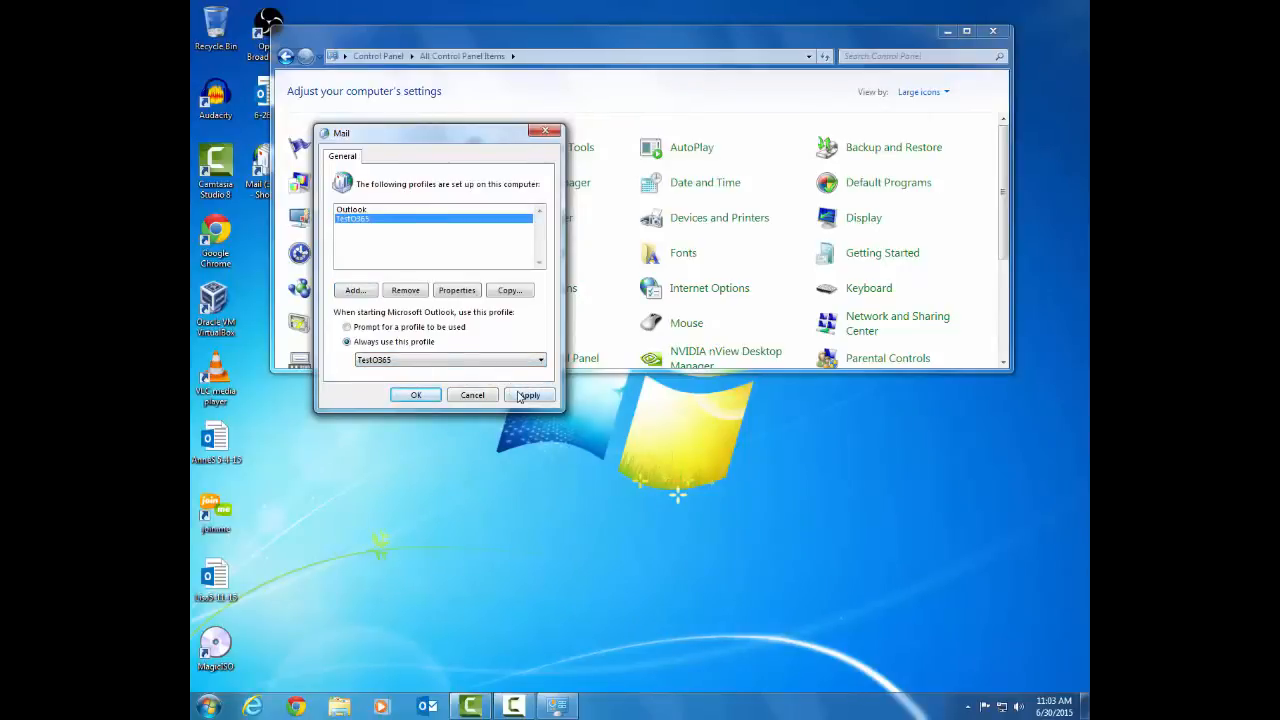
pyautogui.click(528, 394)
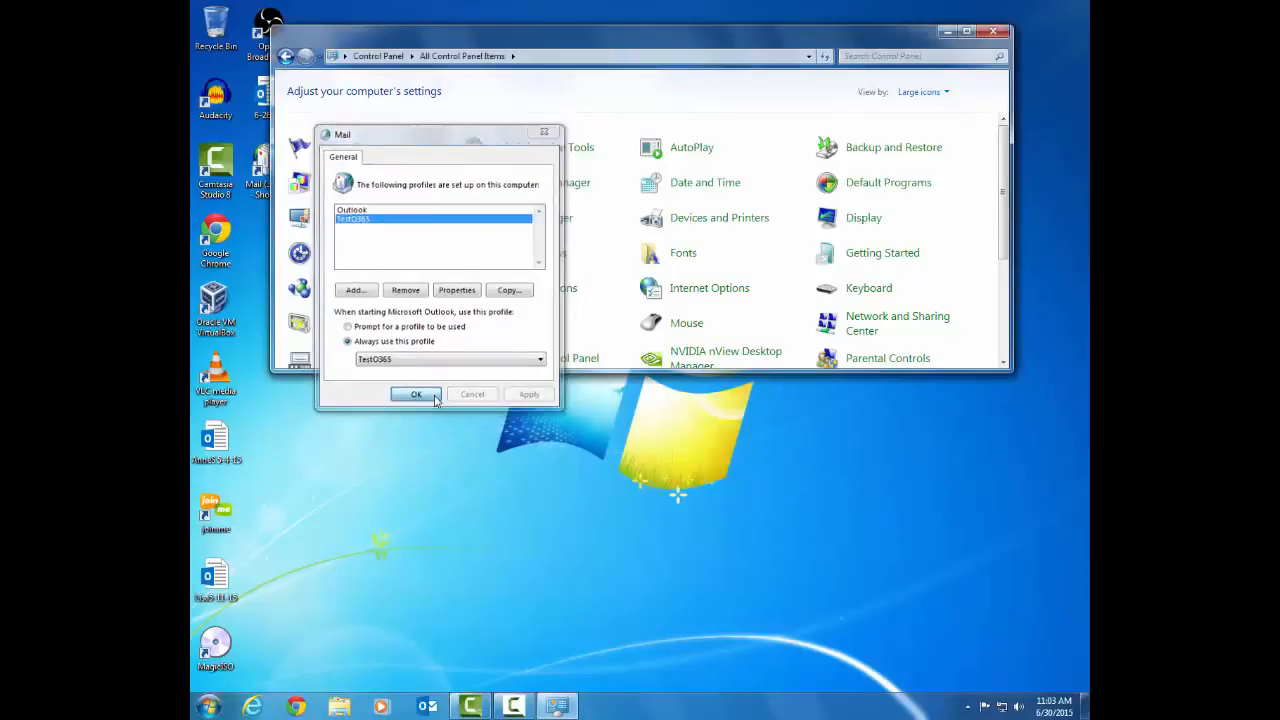
pyautogui.click(416, 394)
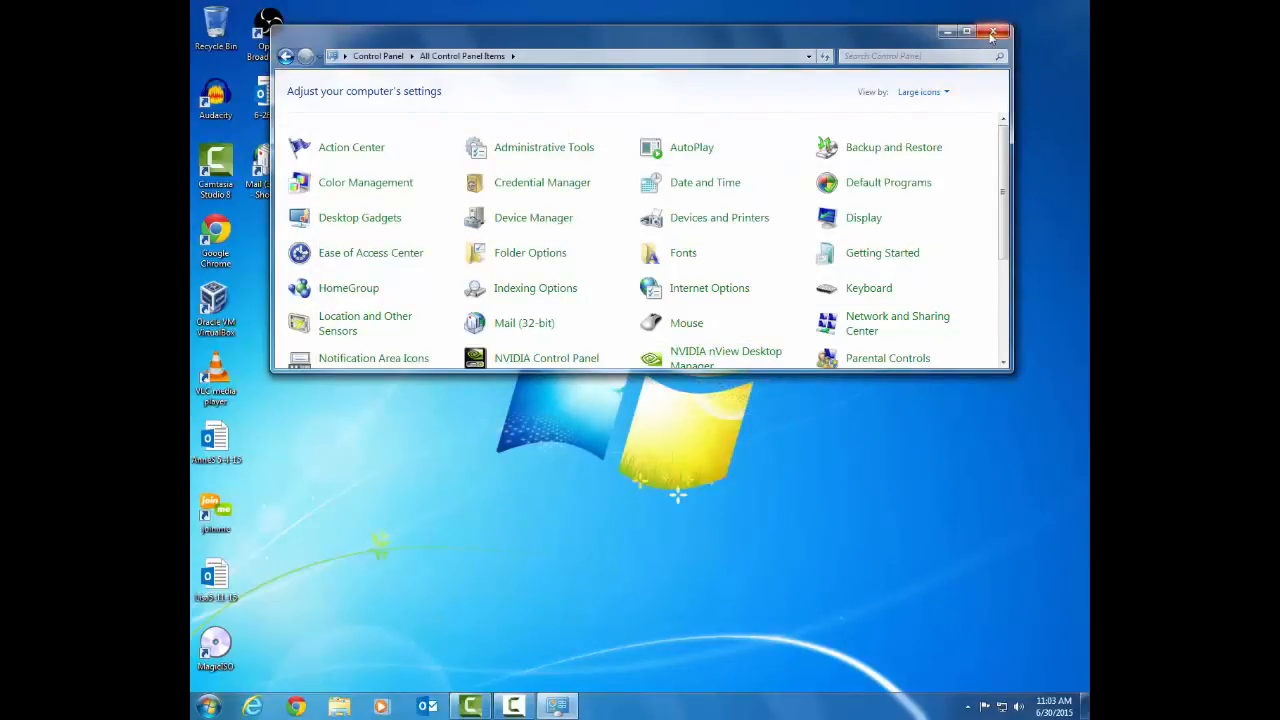
# - Close Control Panel and start Outlook from the taskbar
pyautogui.click(994, 32)
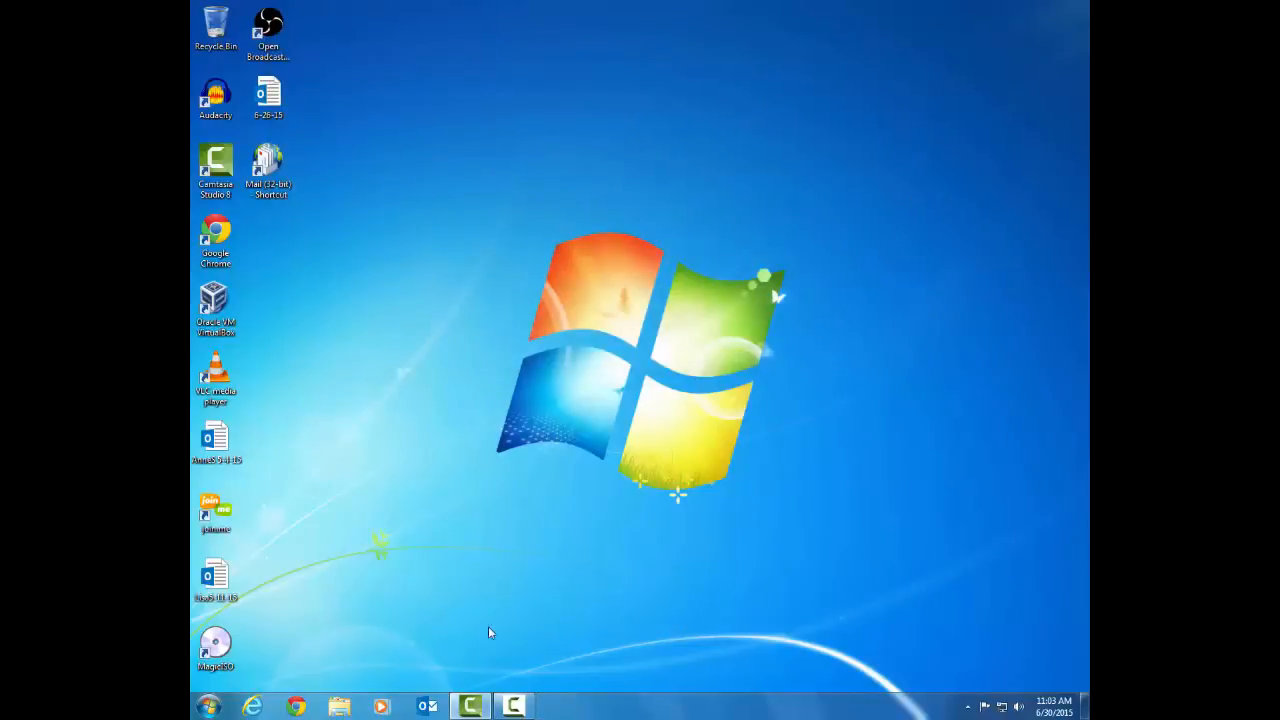
pyautogui.click(426, 708)
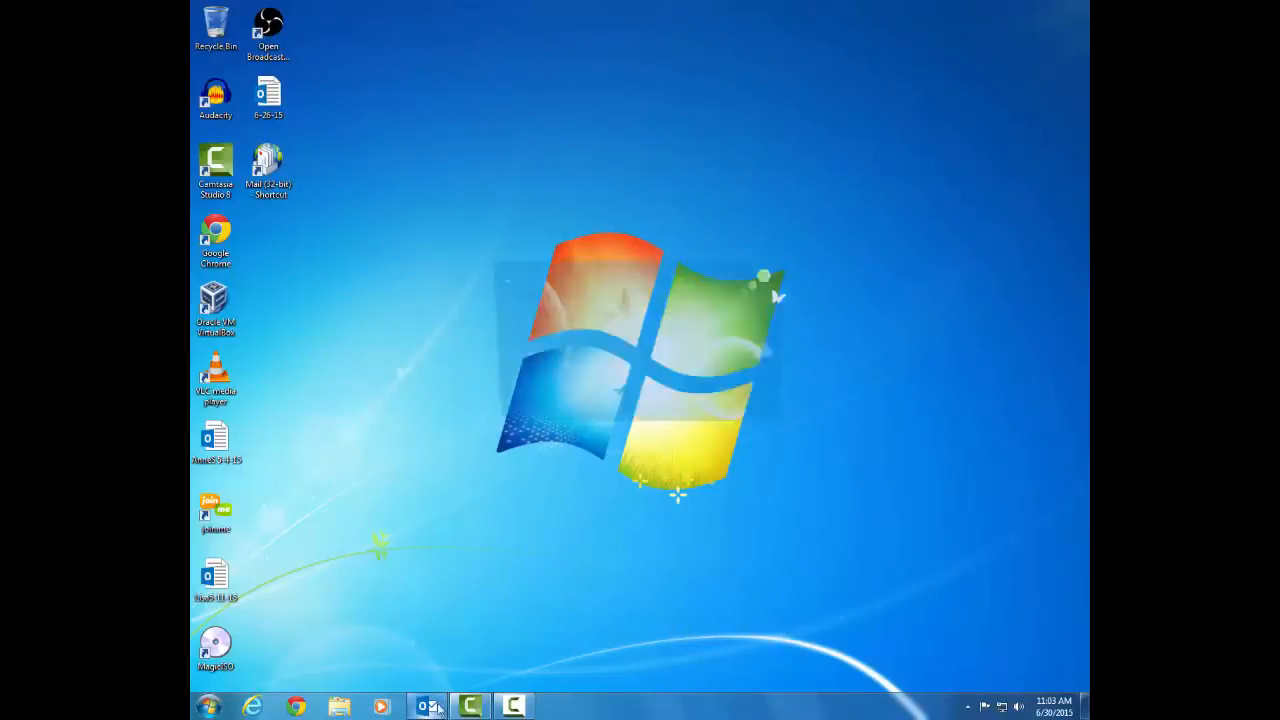
pyautogui.click(424, 706)
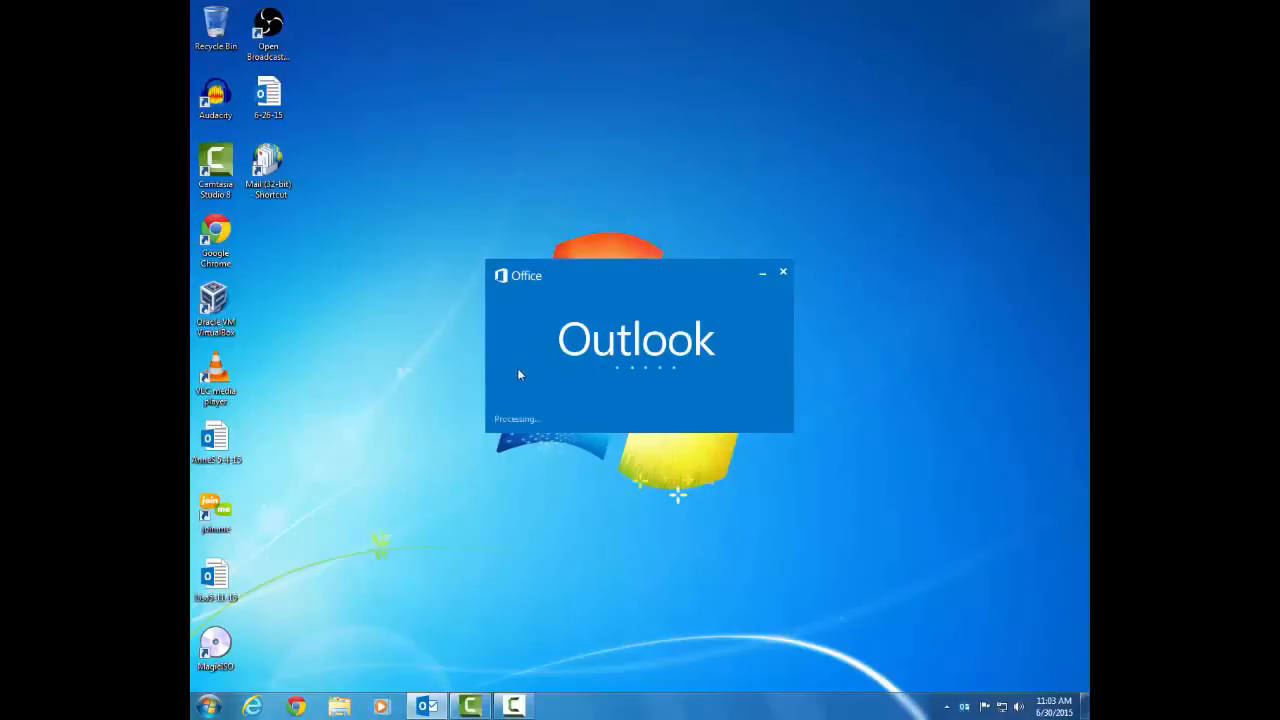
pyautogui.moveTo(670, 408)
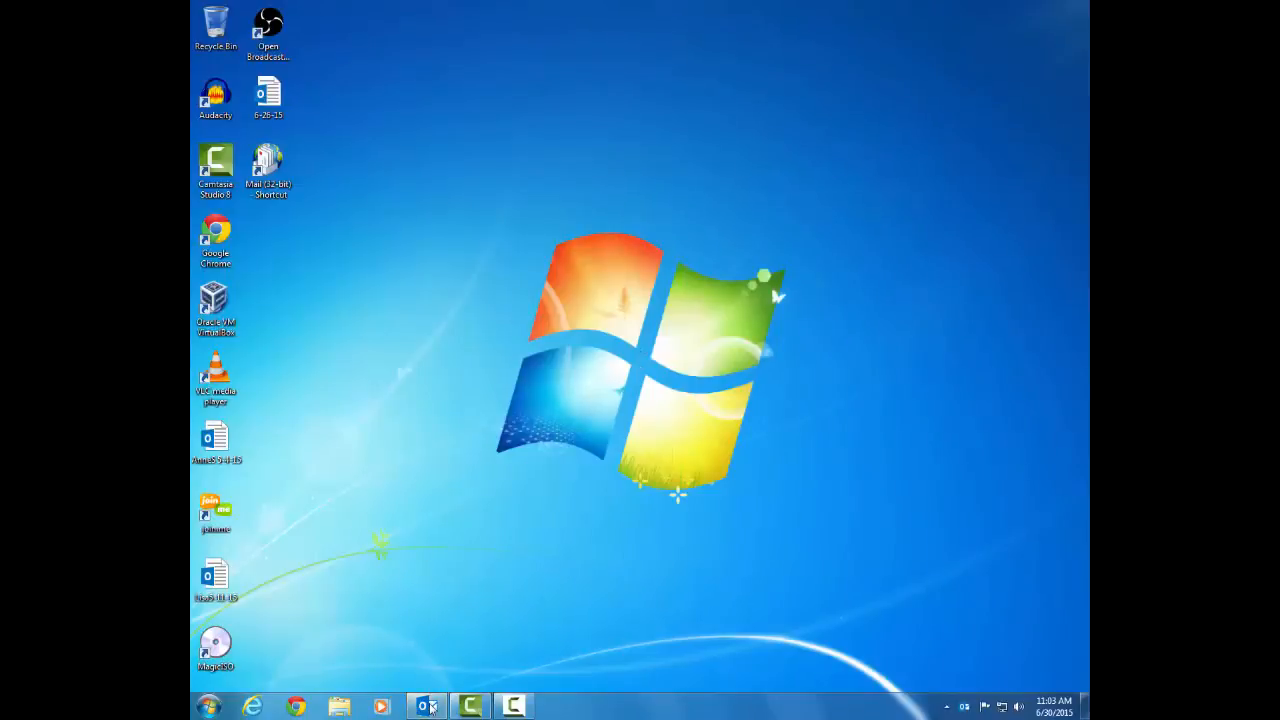
# - Bring the loaded Outlook window forward to show the new account's inbox
pyautogui.click(426, 708)
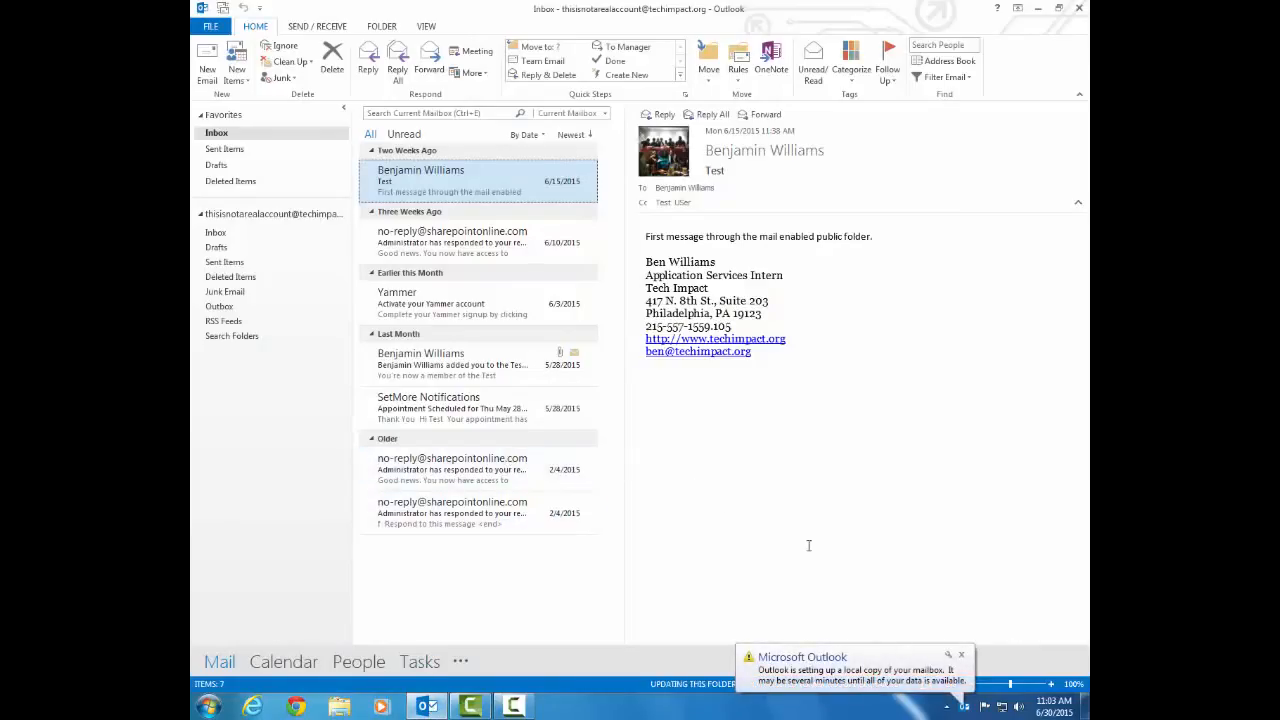
pyautogui.moveTo(802, 528)
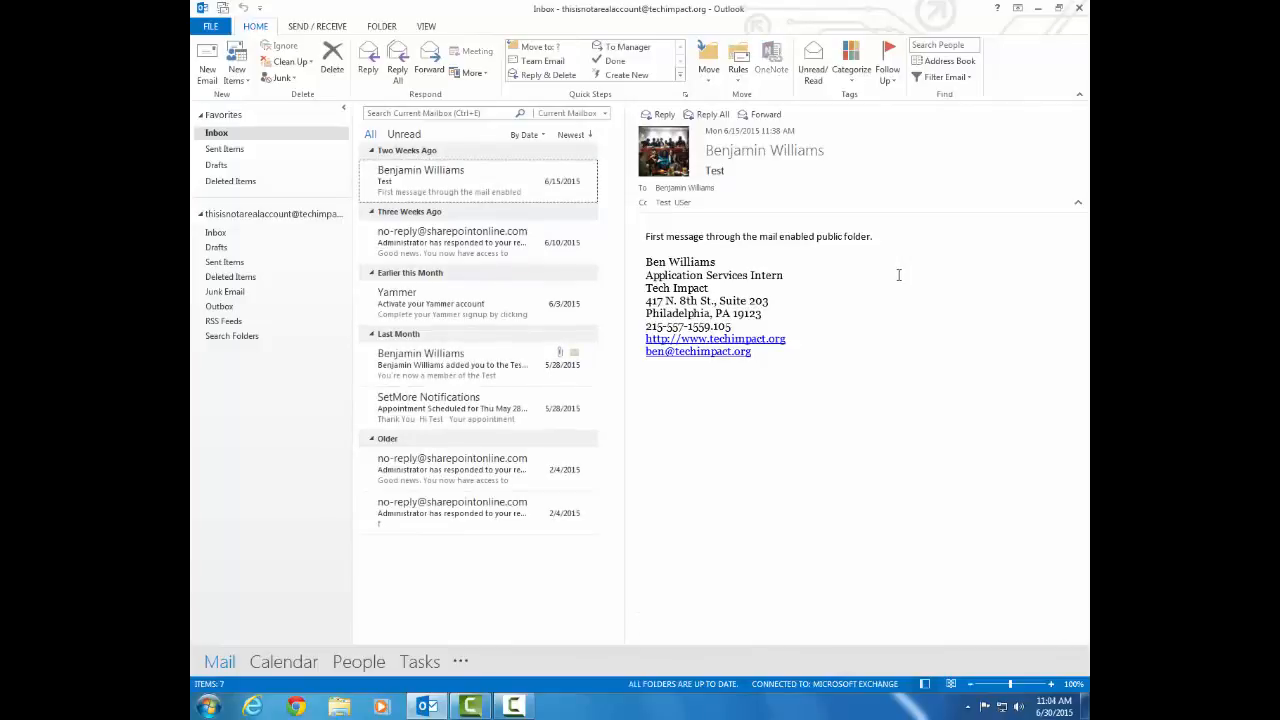
pyautogui.moveTo(866, 272)
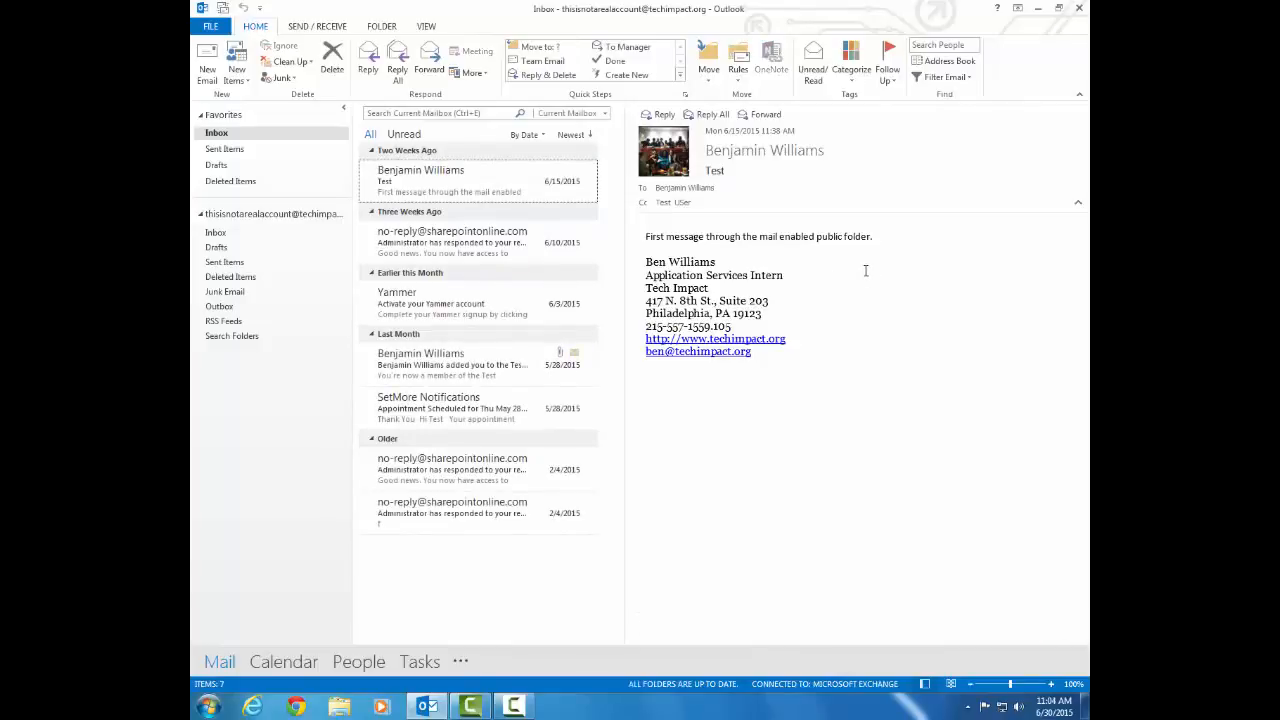